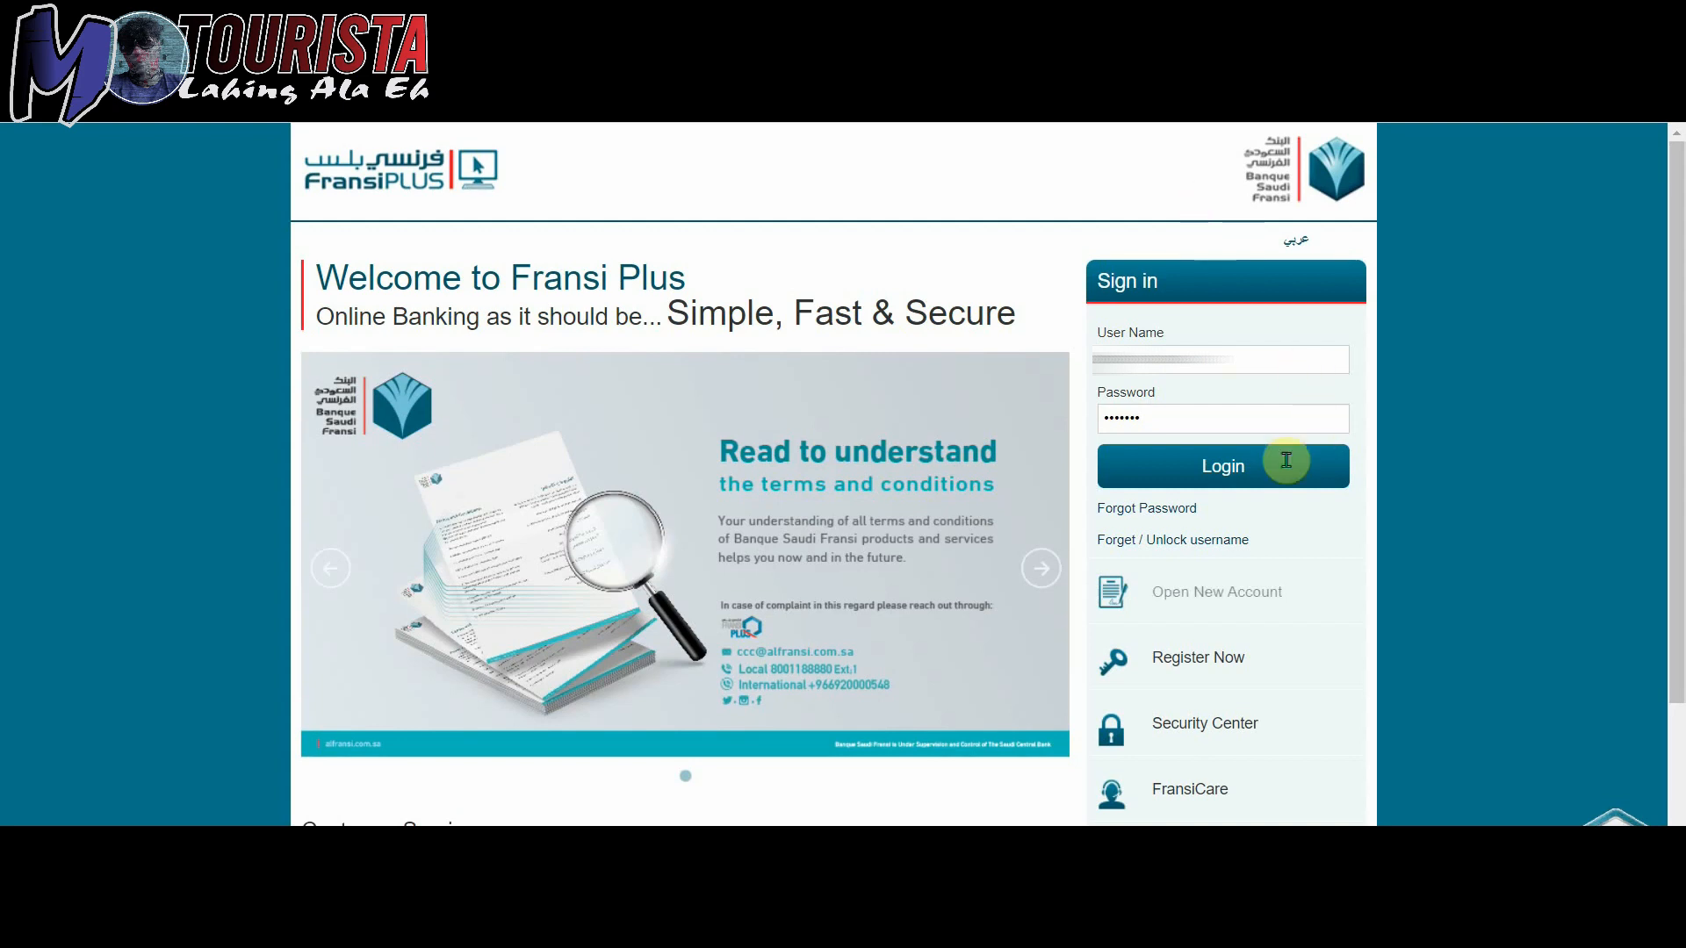
{"action": "mouse_move", "coordinate": [1329, 421]}
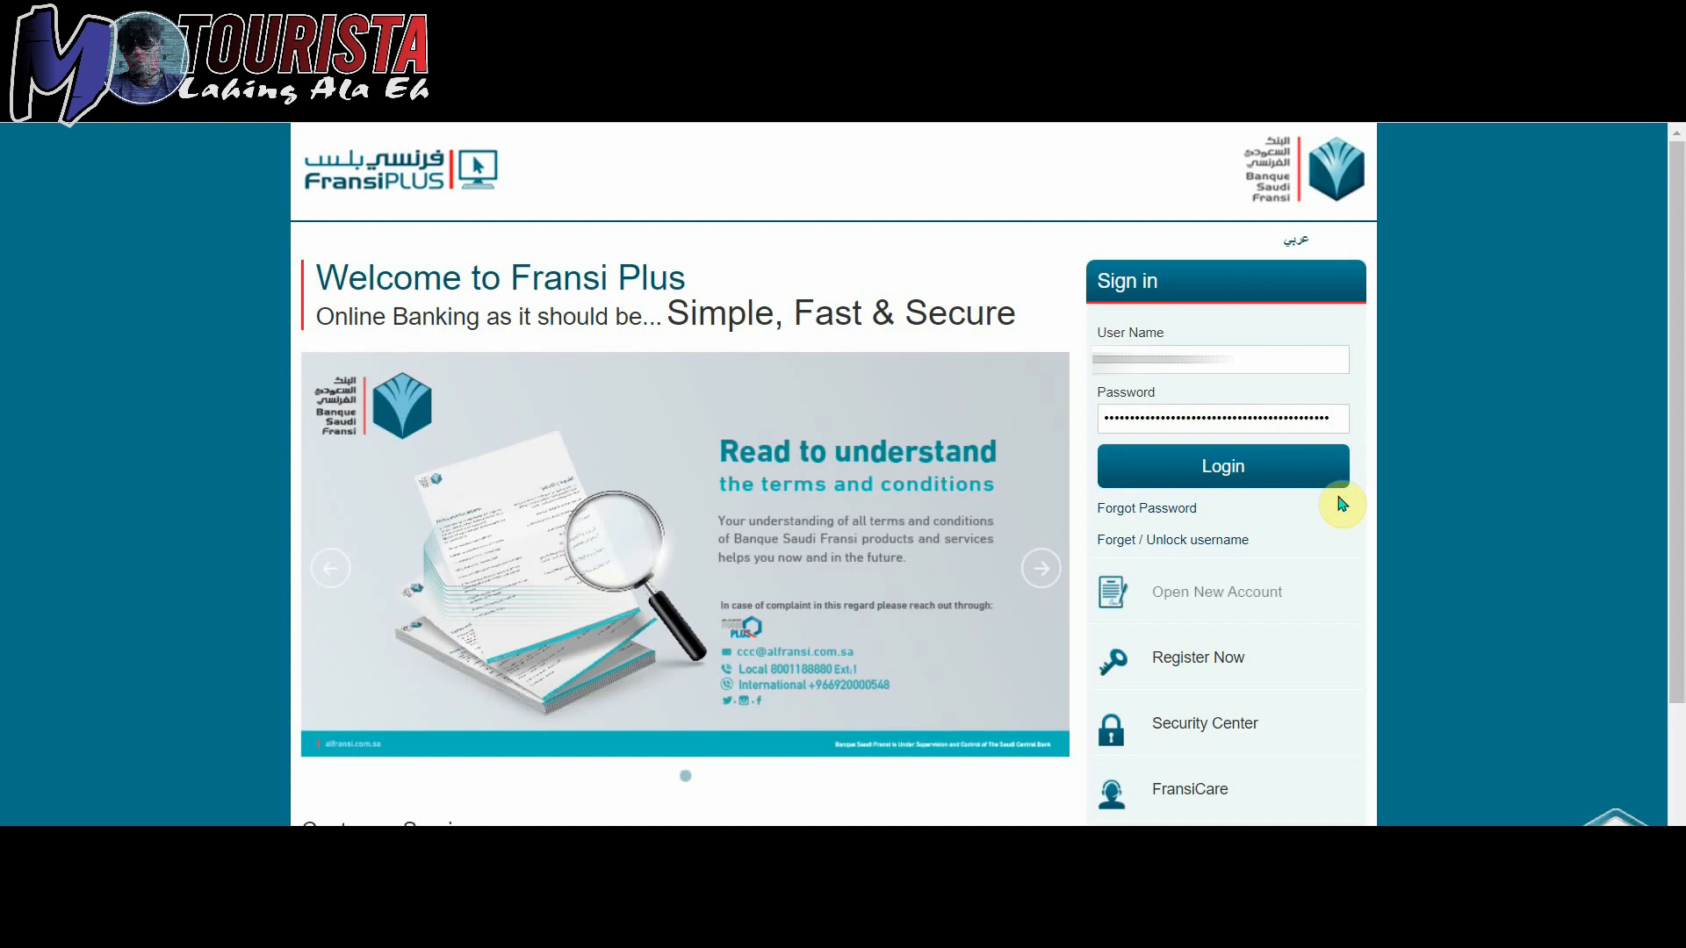
Step: Submit the entered Fransi Plus username and password to sign in
{"action": "left_click", "coordinate": [1222, 465]}
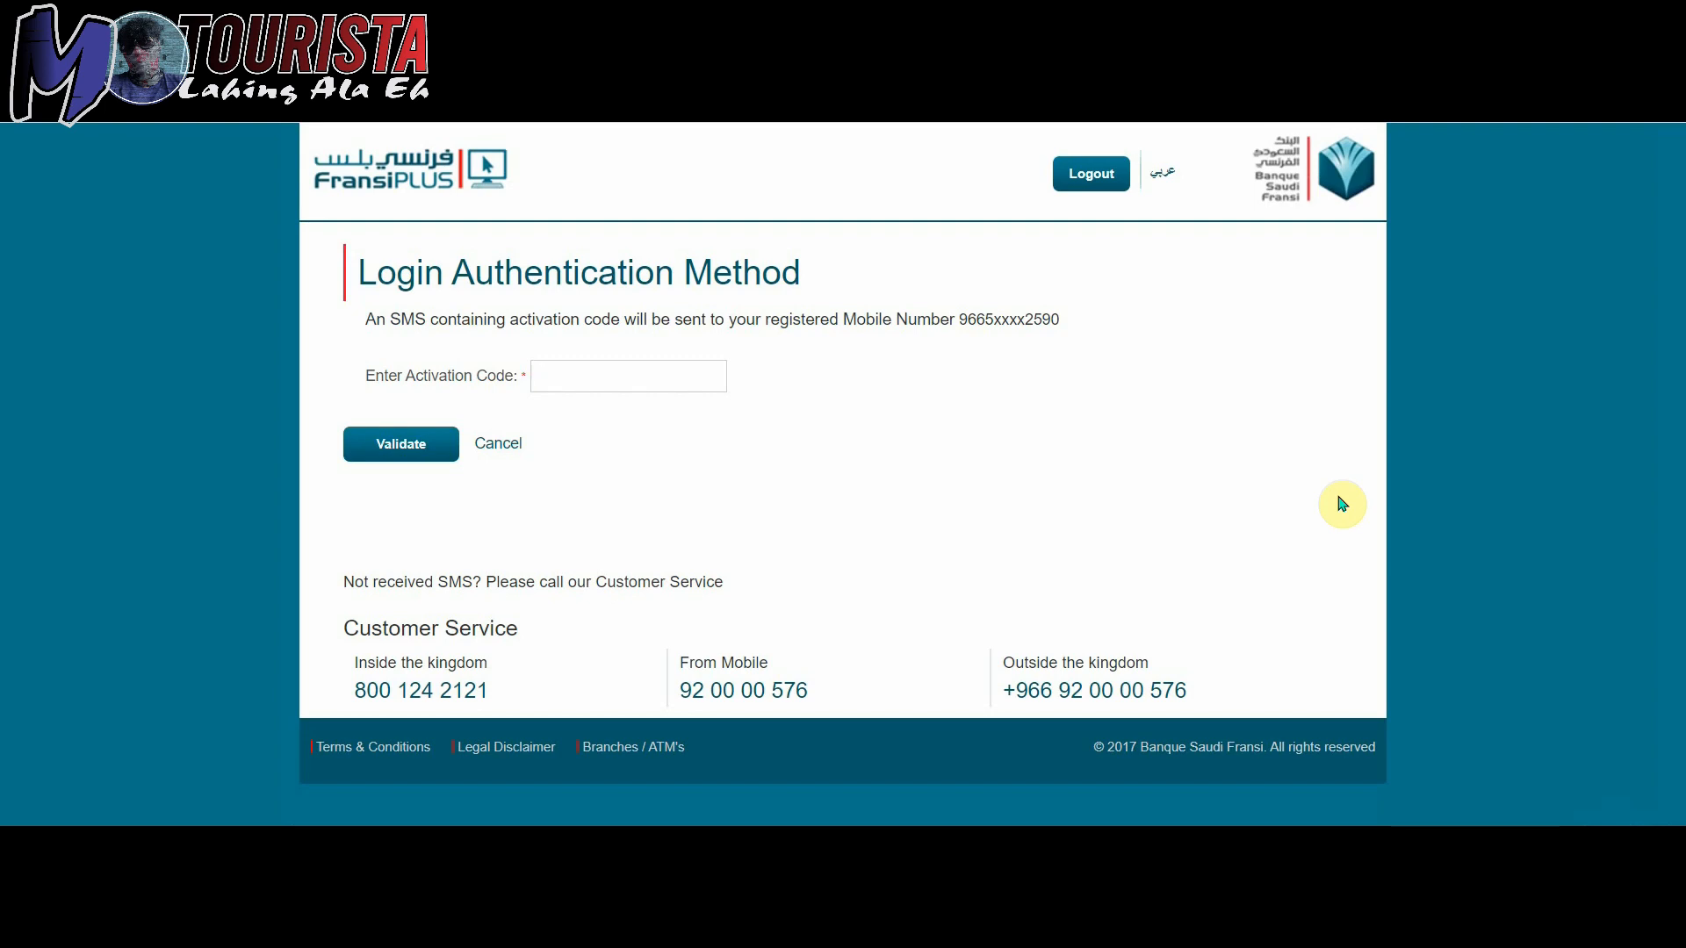
{"action": "left_click", "coordinate": [628, 375]}
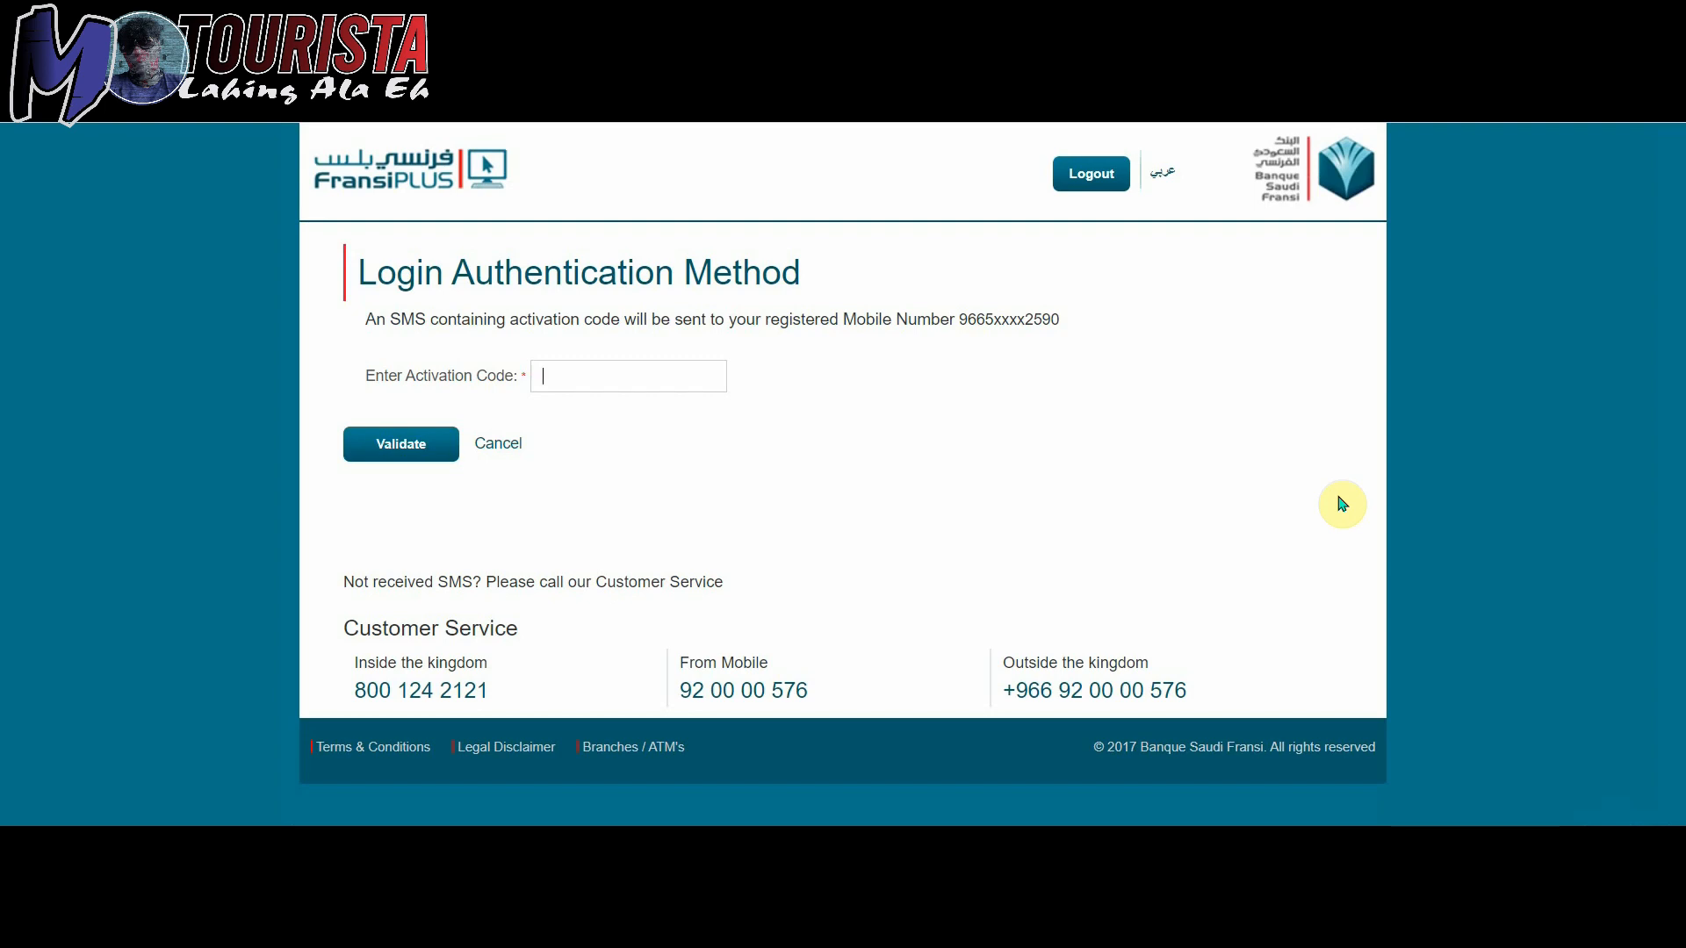
{"action": "mouse_move", "coordinate": [584, 377]}
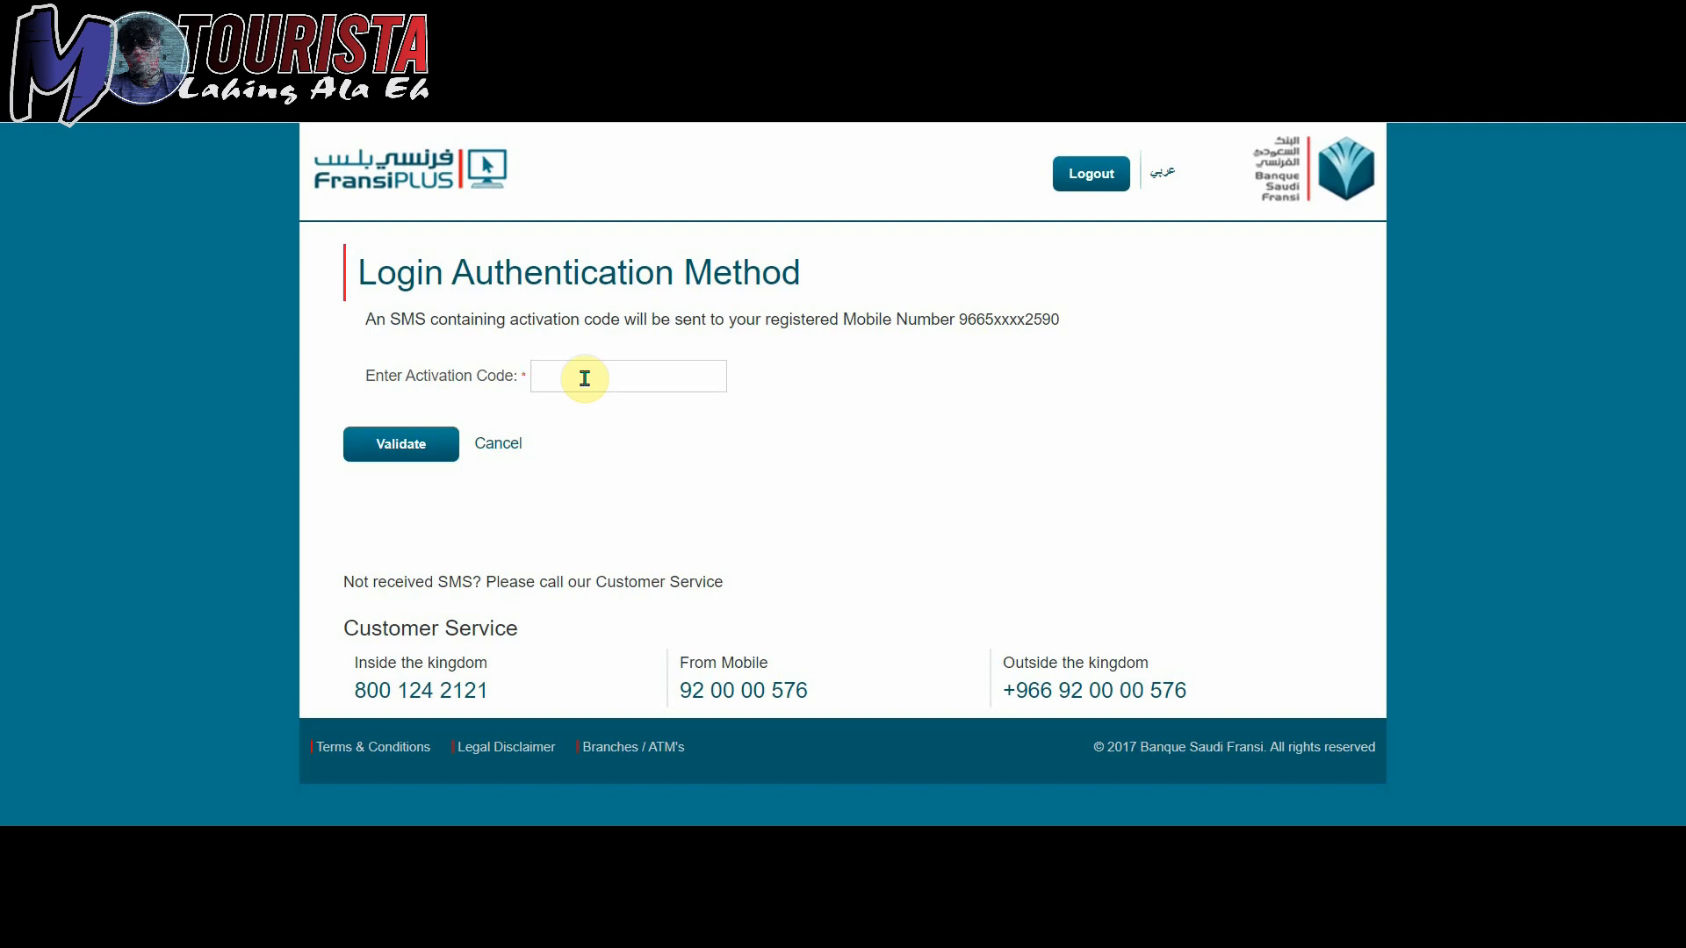
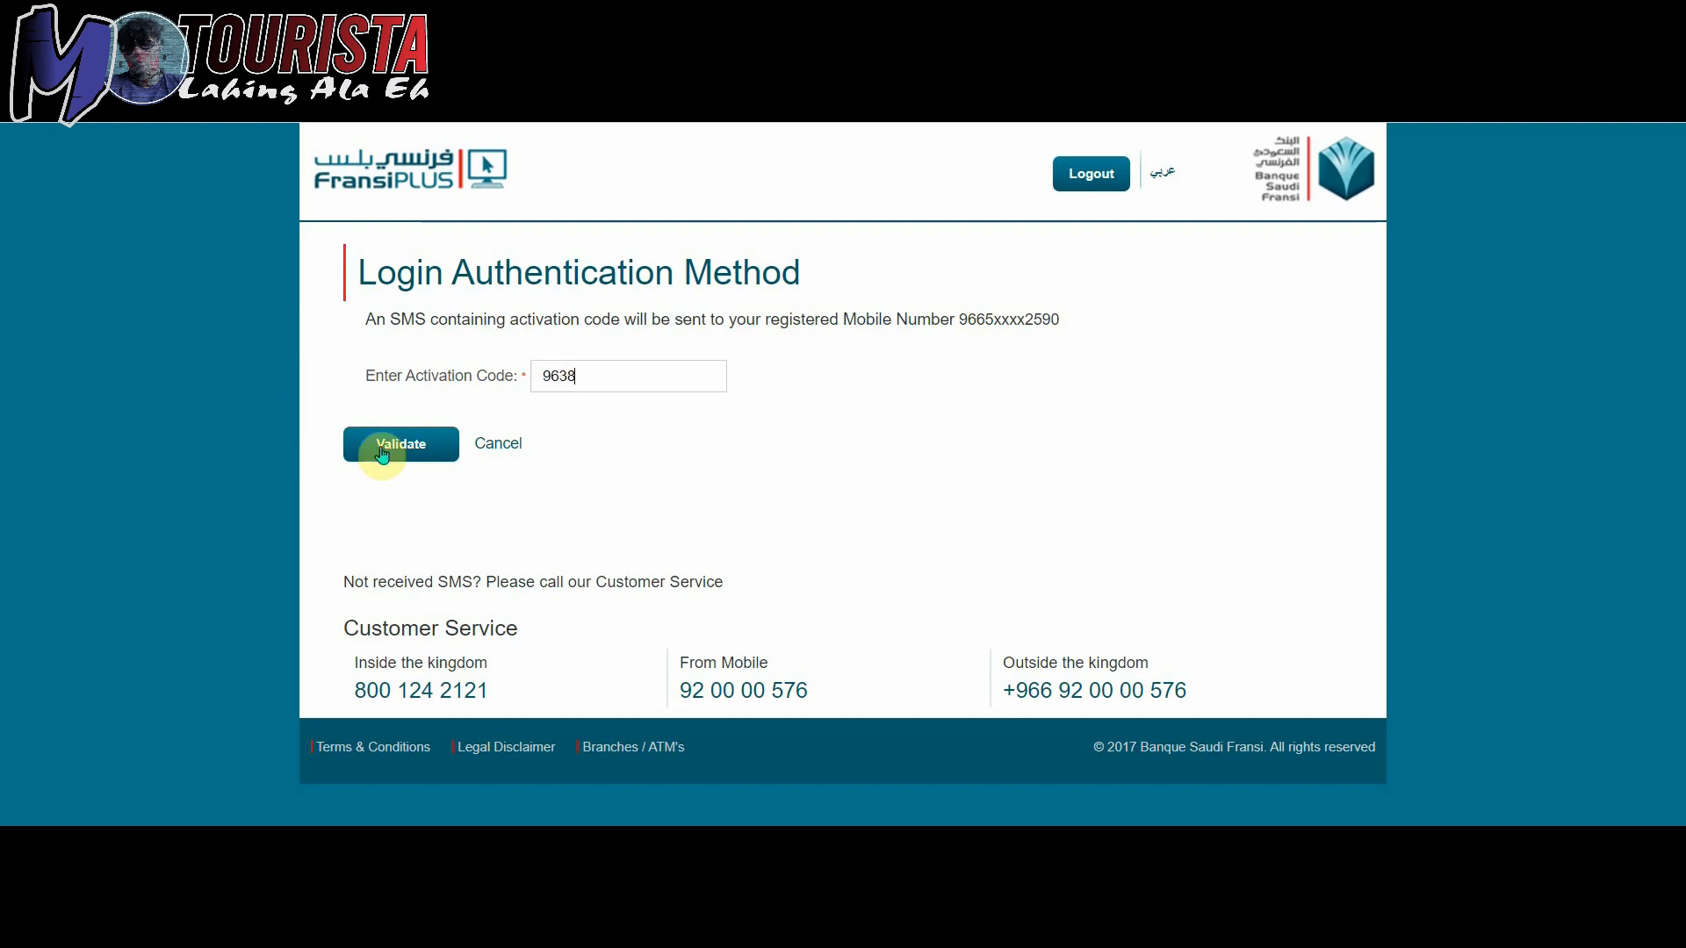
{"action": "left_click", "coordinate": [400, 442]}
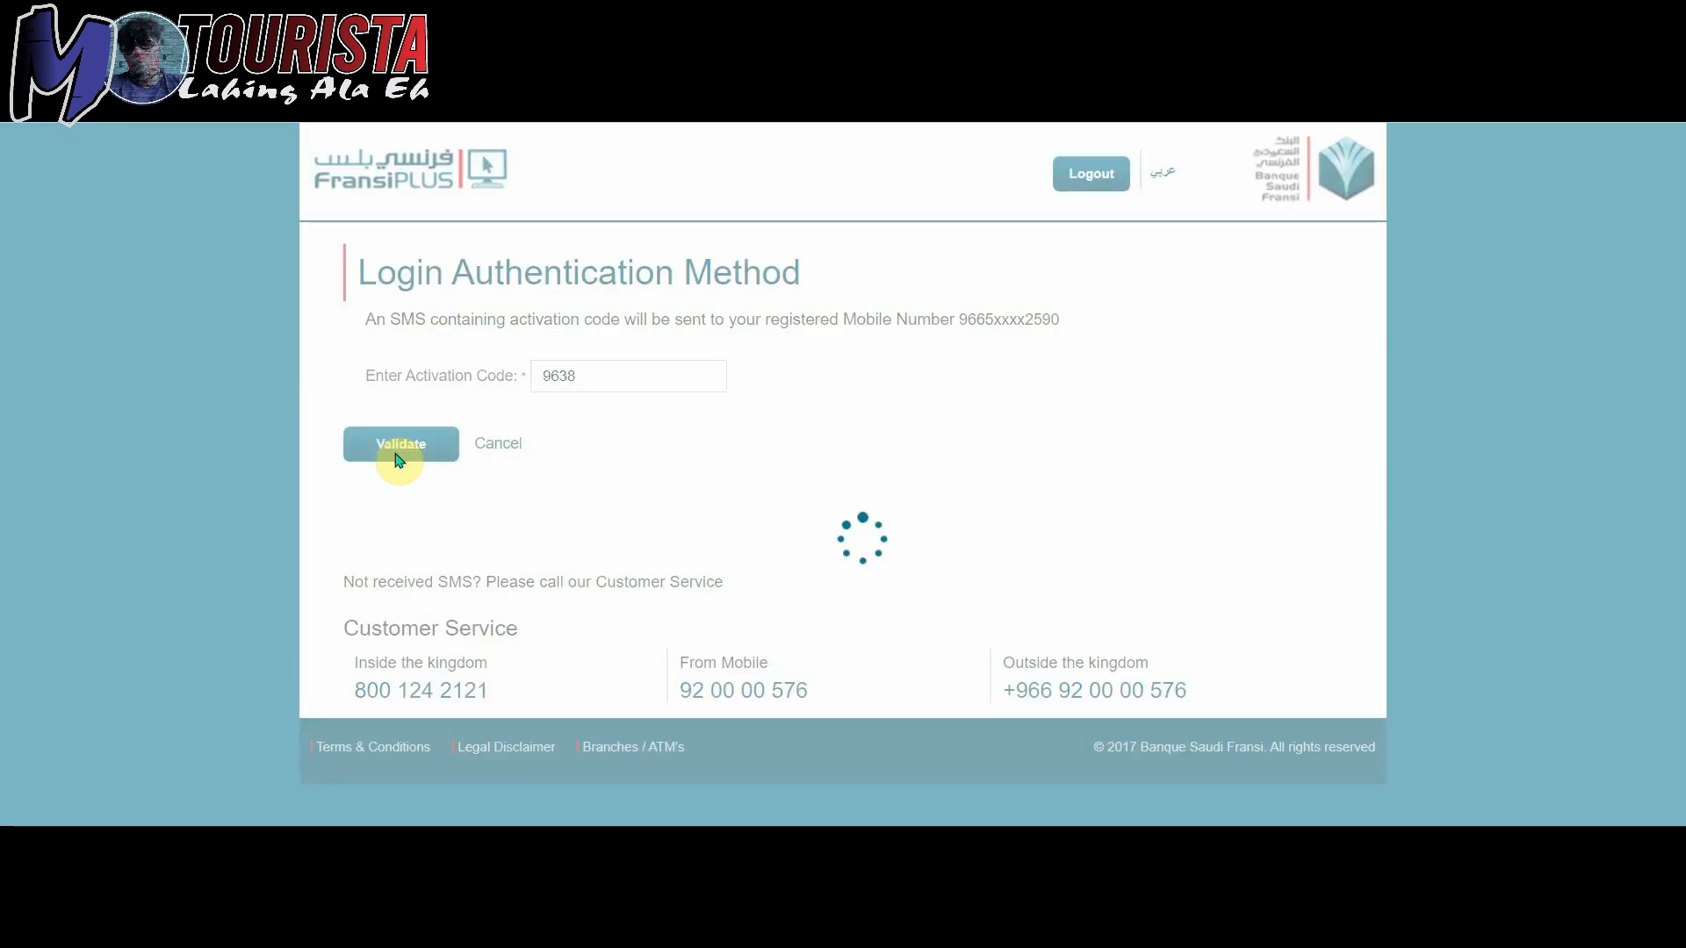
{"action": "left_click", "coordinate": [400, 443]}
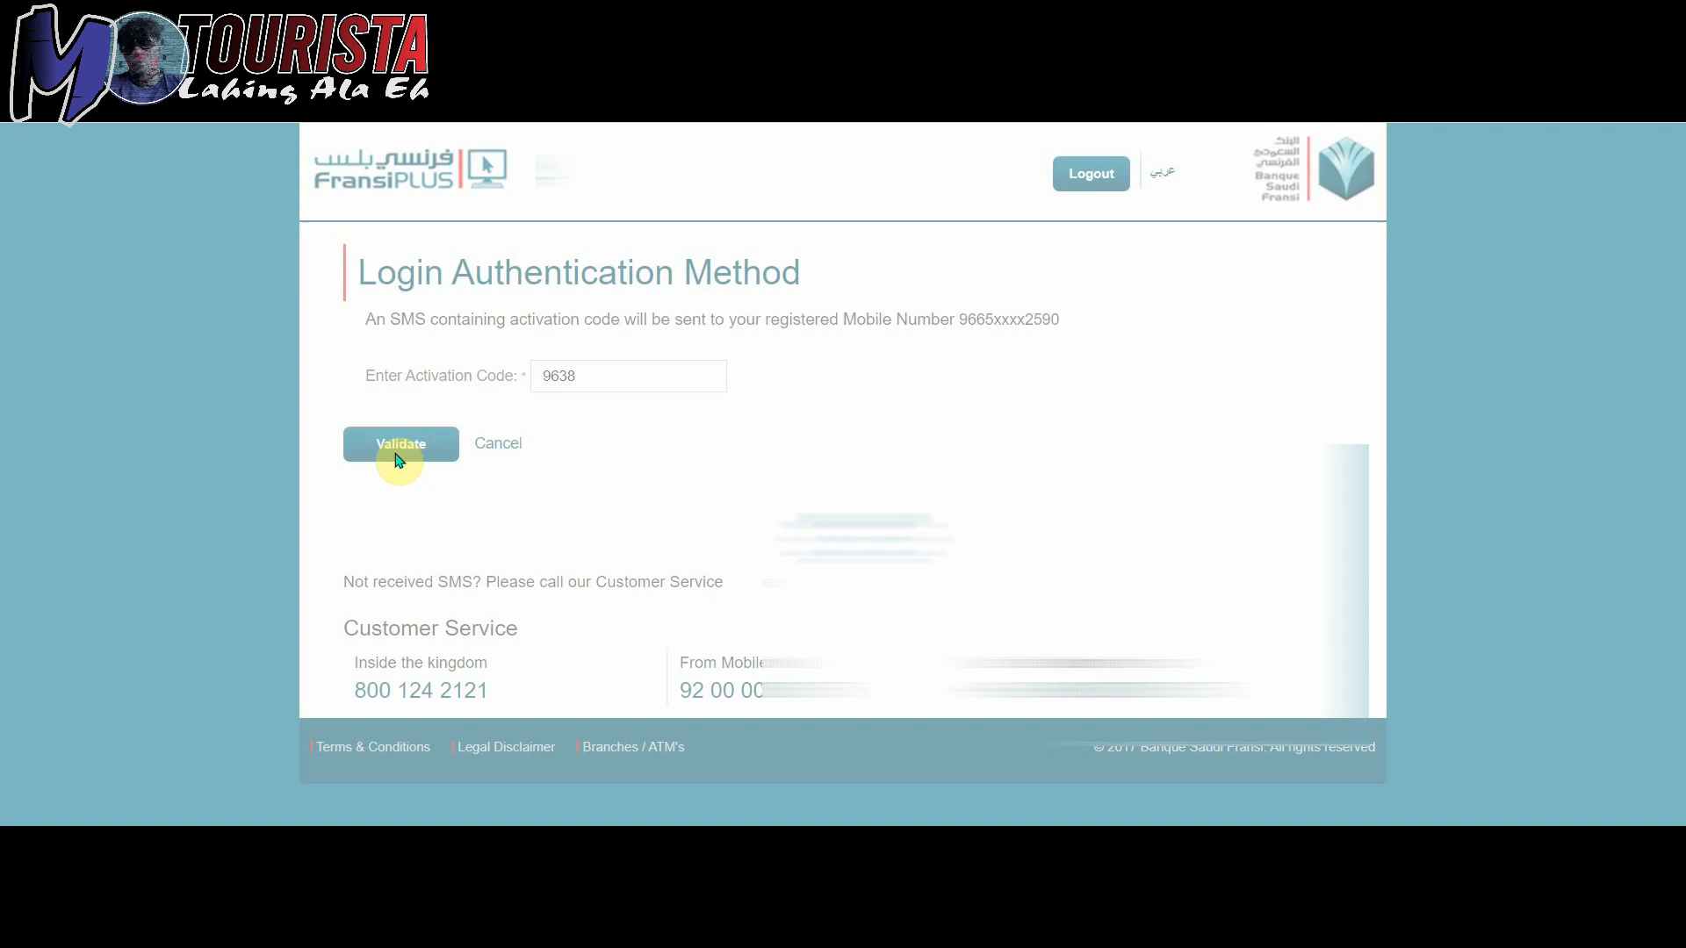
{"action": "left_click", "coordinate": [400, 442]}
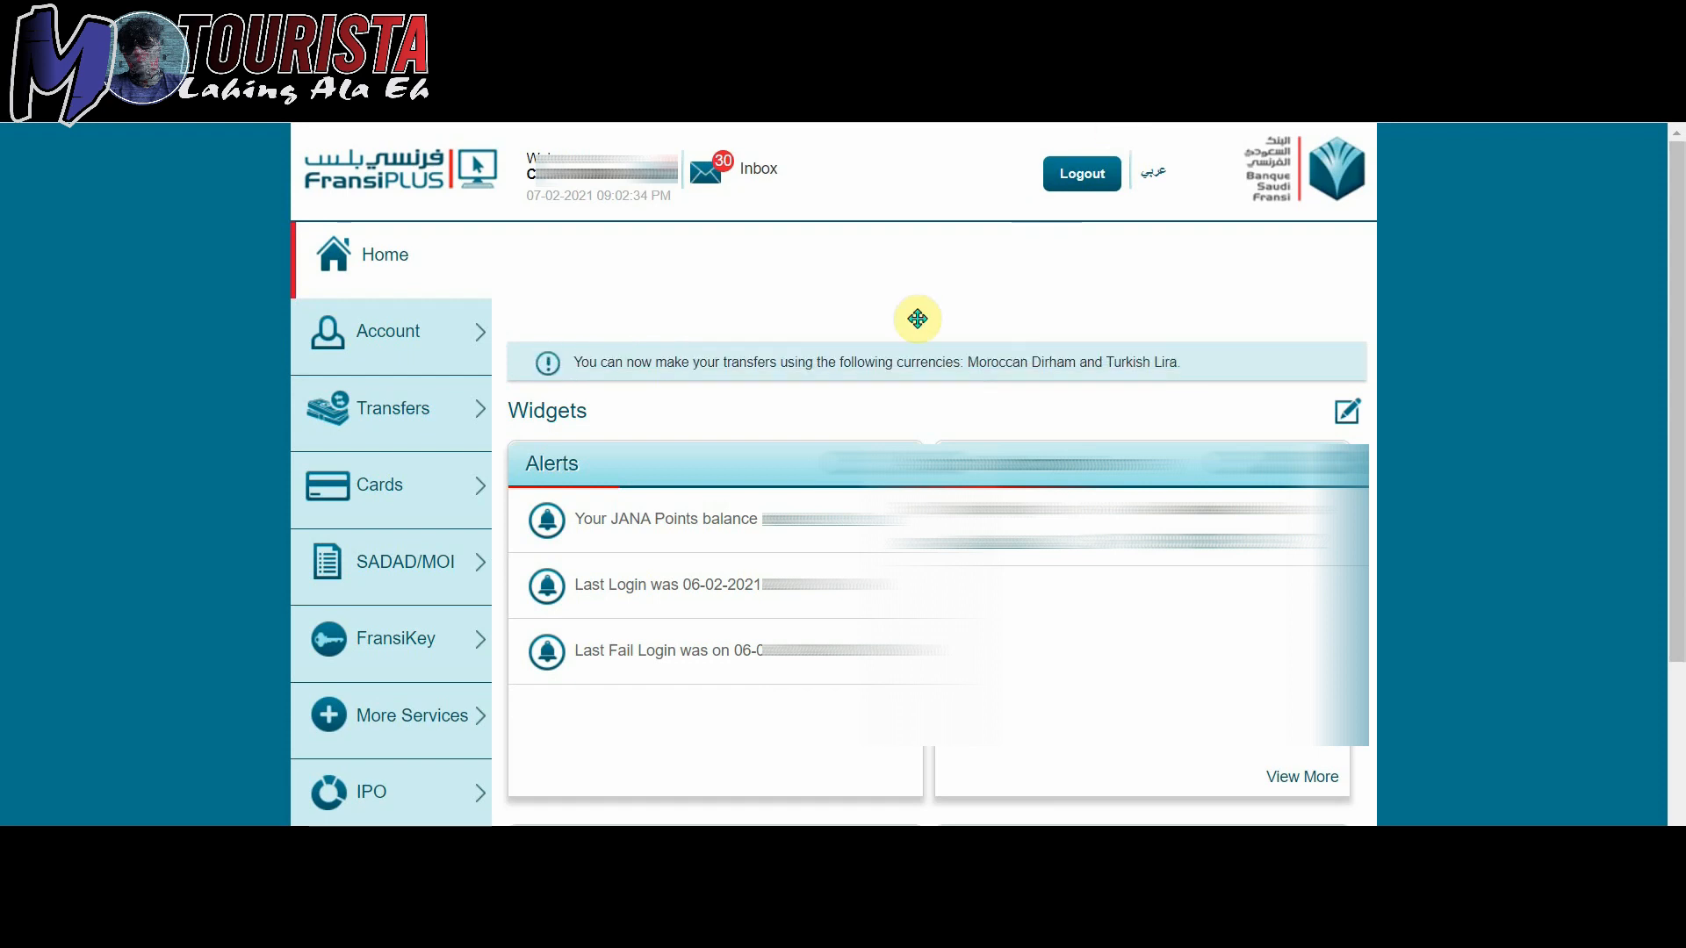
{"action": "mouse_move", "coordinate": [459, 588]}
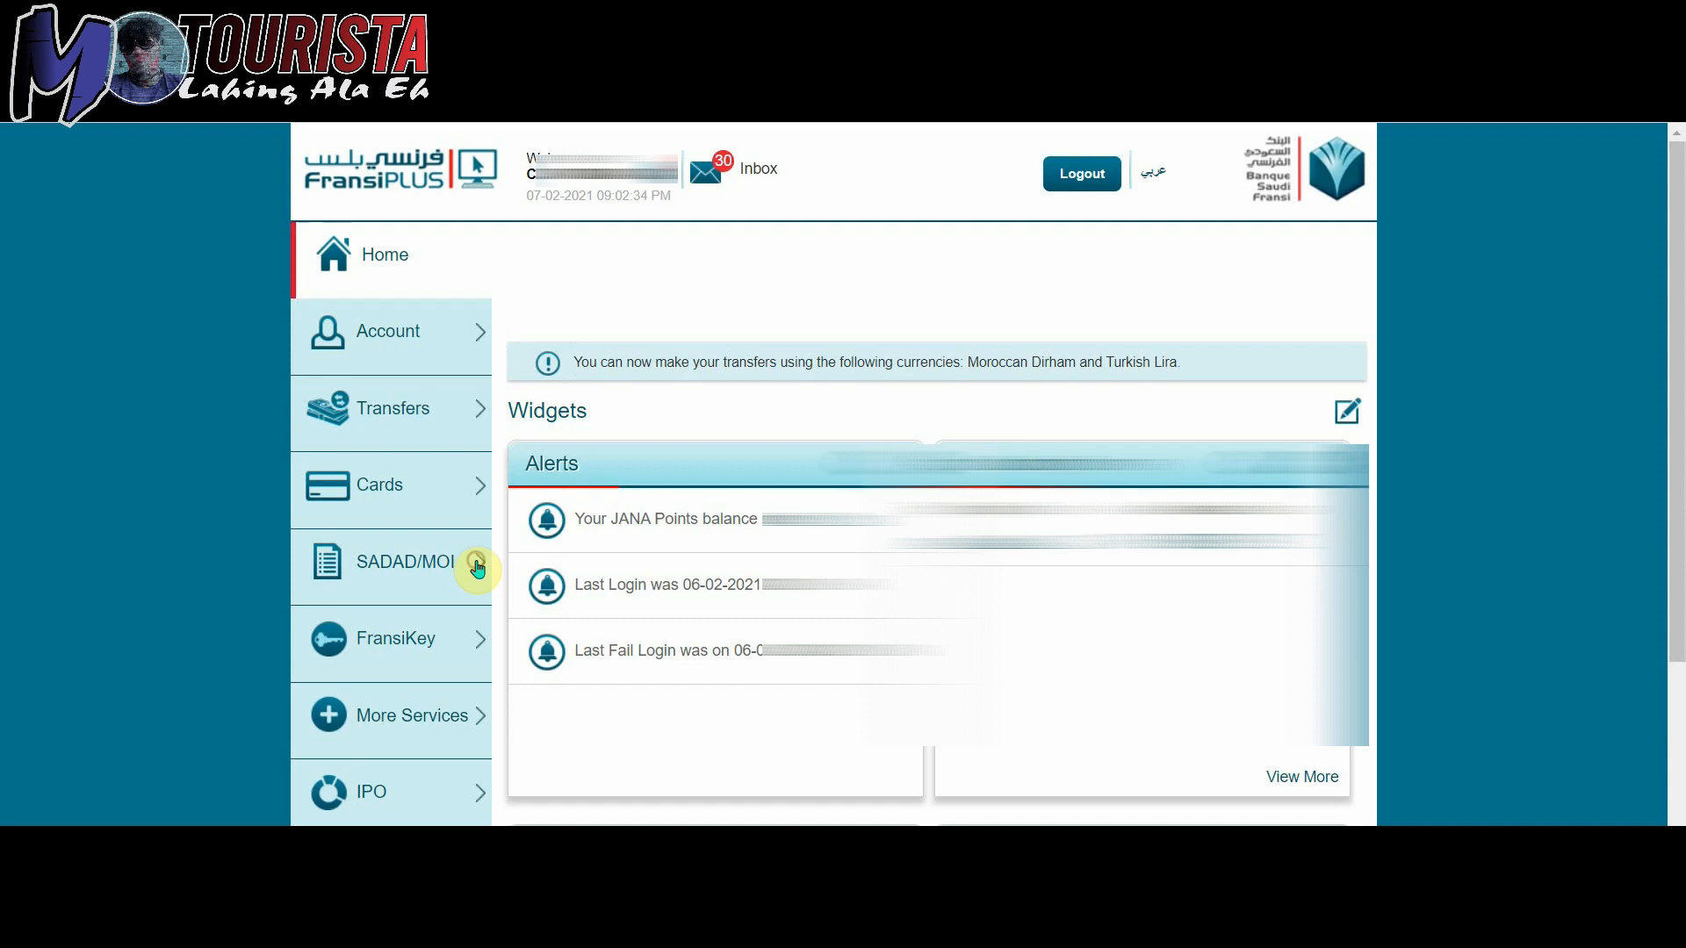
Step: Open ABSHER Activation from the SADAD/MOI > SADAD Bills menu
{"action": "left_click", "coordinate": [403, 561]}
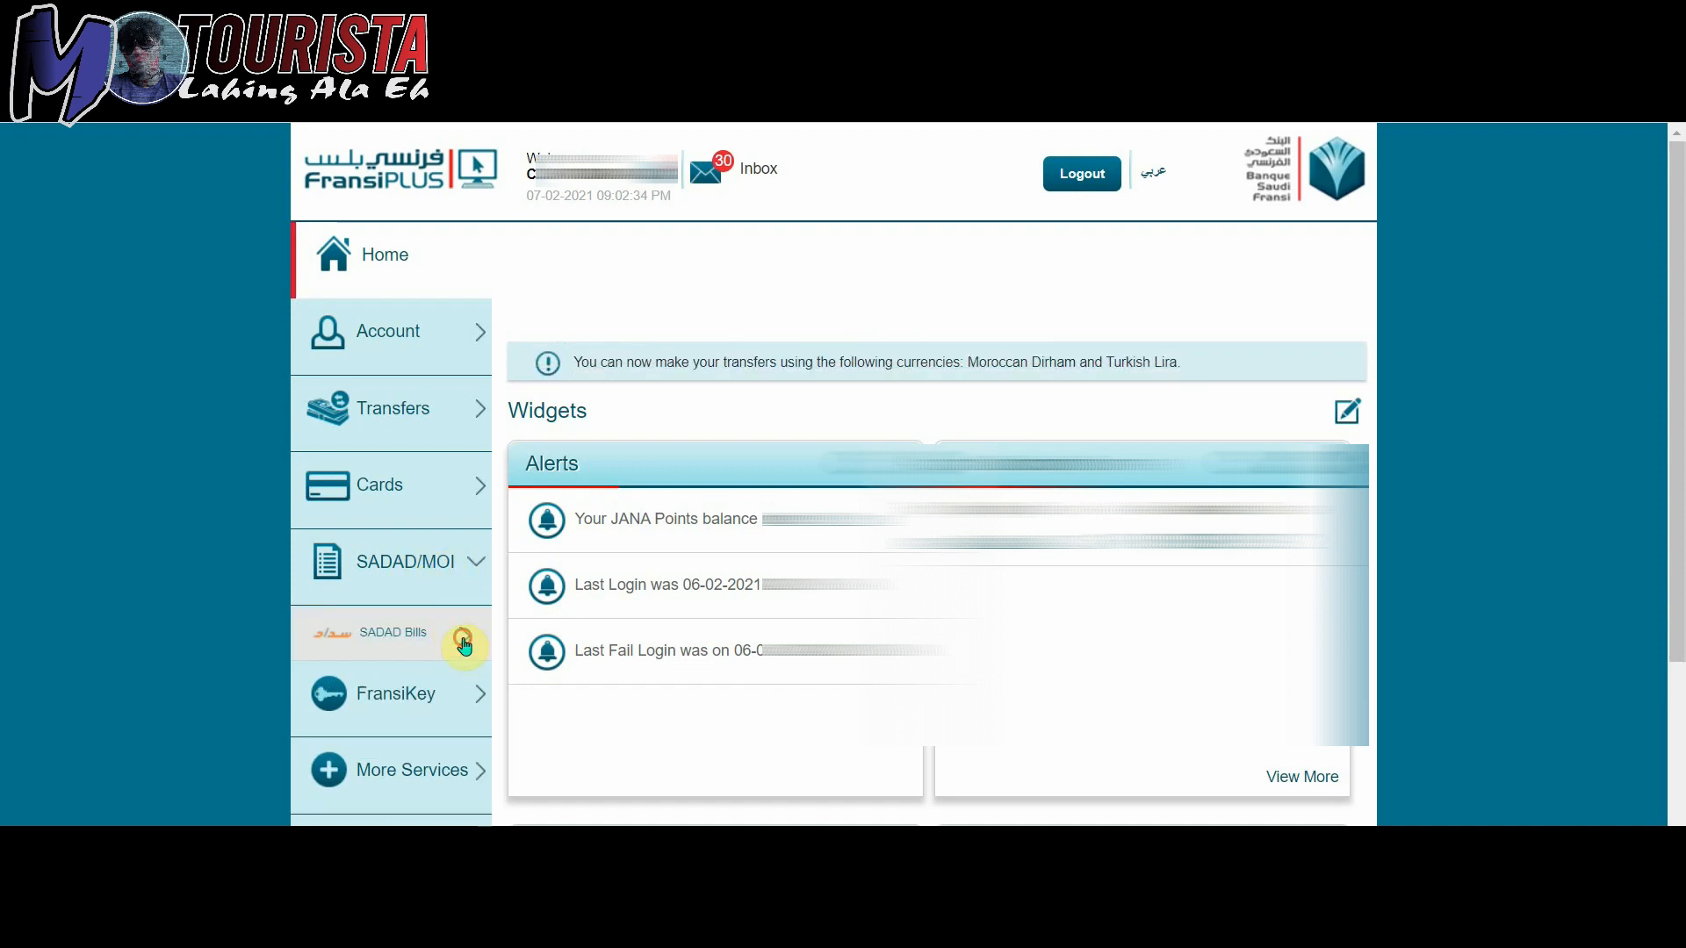
{"action": "left_click", "coordinate": [393, 631]}
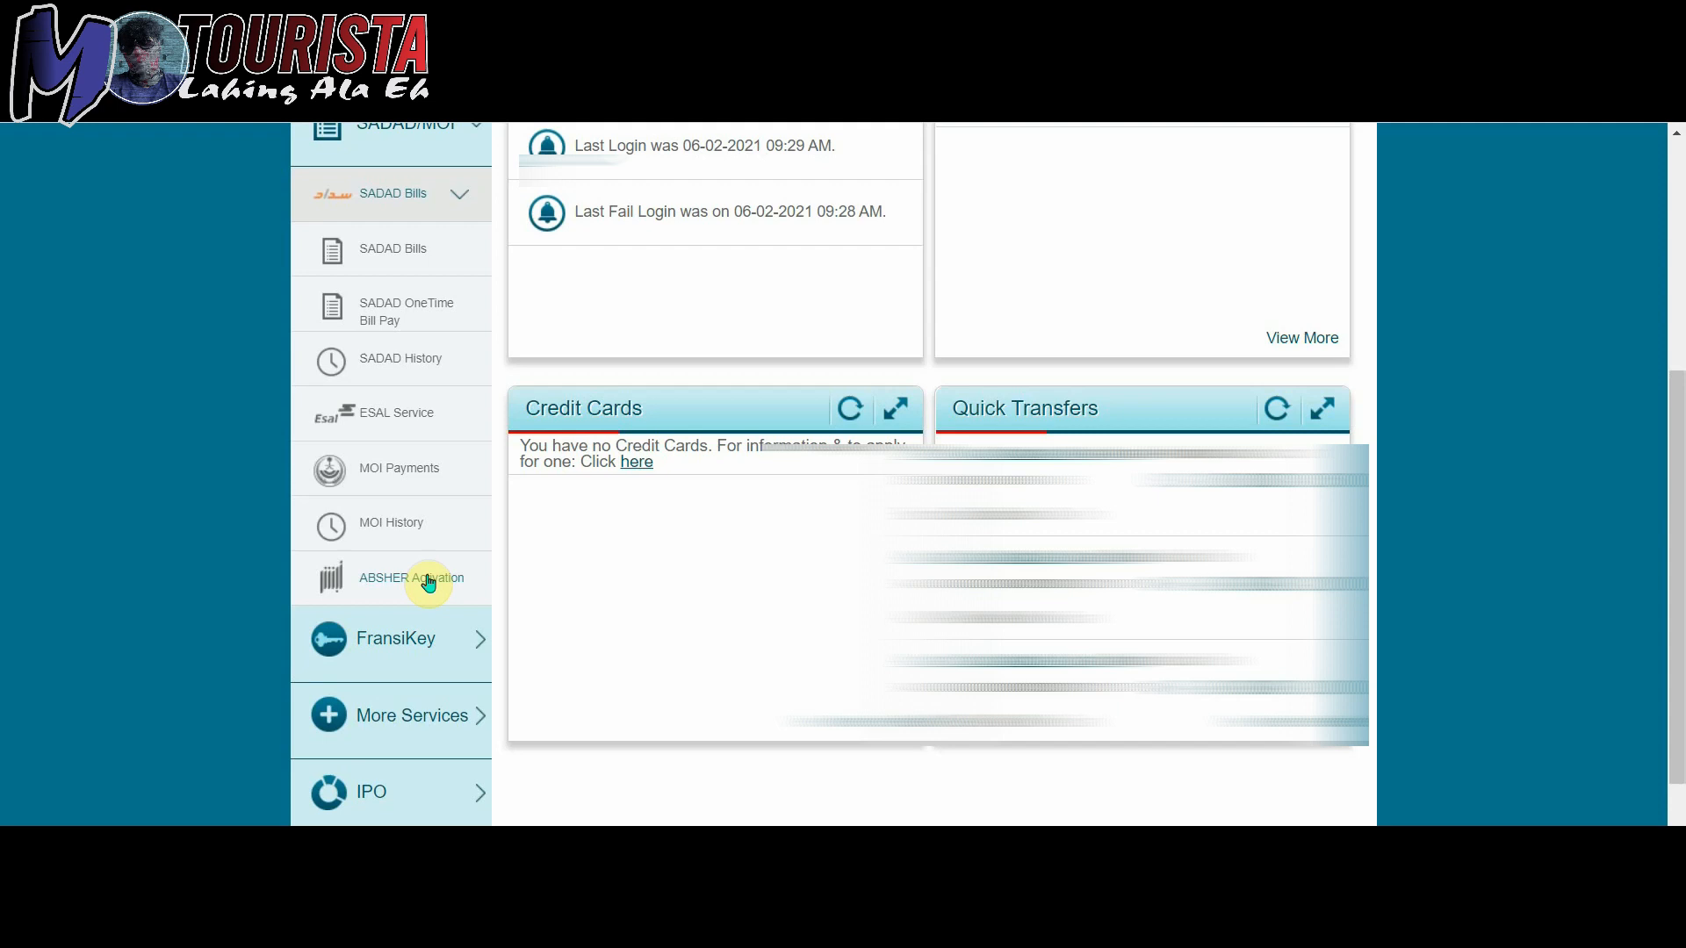
{"action": "left_click", "coordinate": [413, 578]}
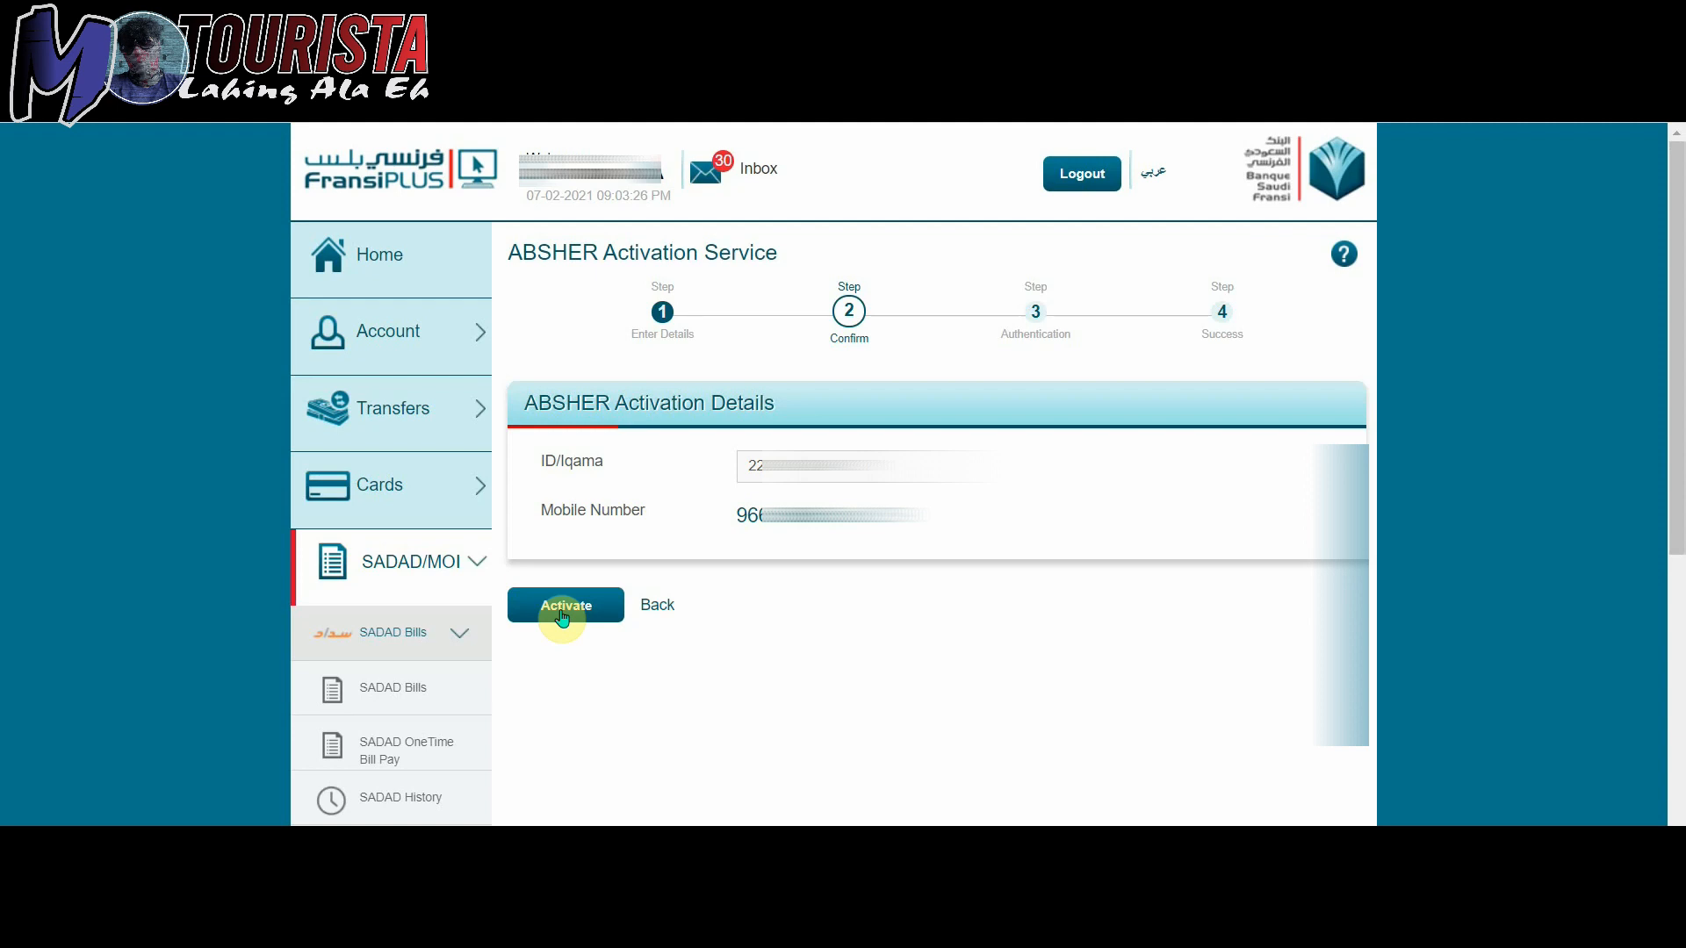
Step: Activate ABSHER using the confirmed ID and mobile details
{"action": "left_click", "coordinate": [565, 604]}
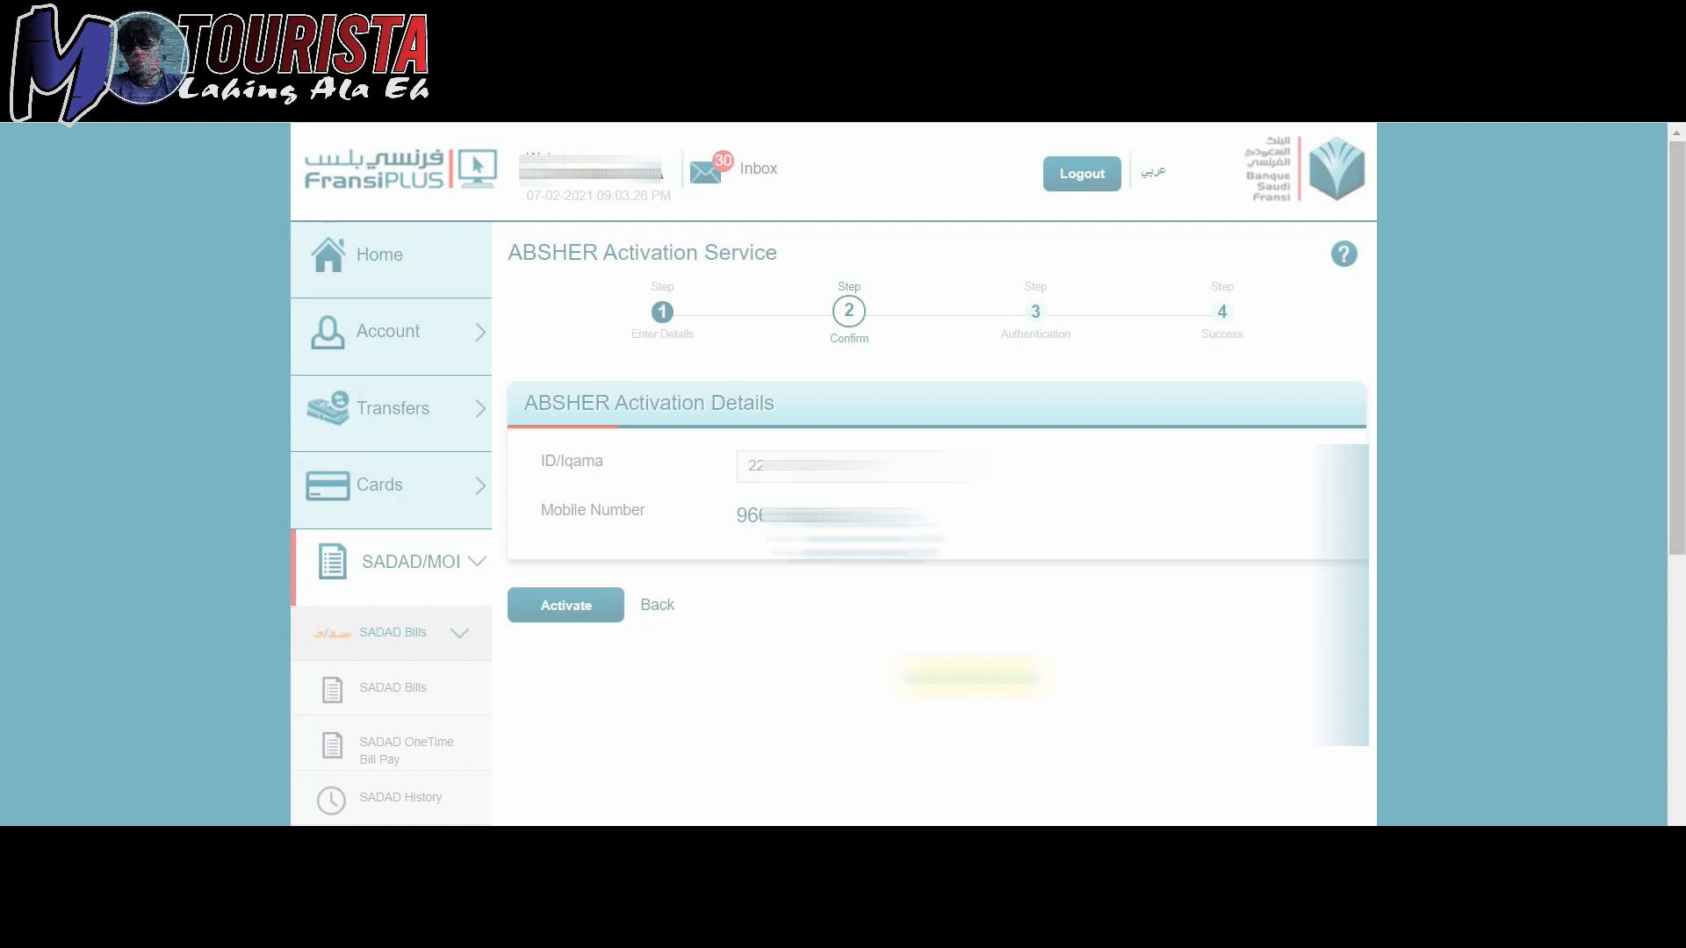
{"action": "left_click", "coordinate": [565, 604]}
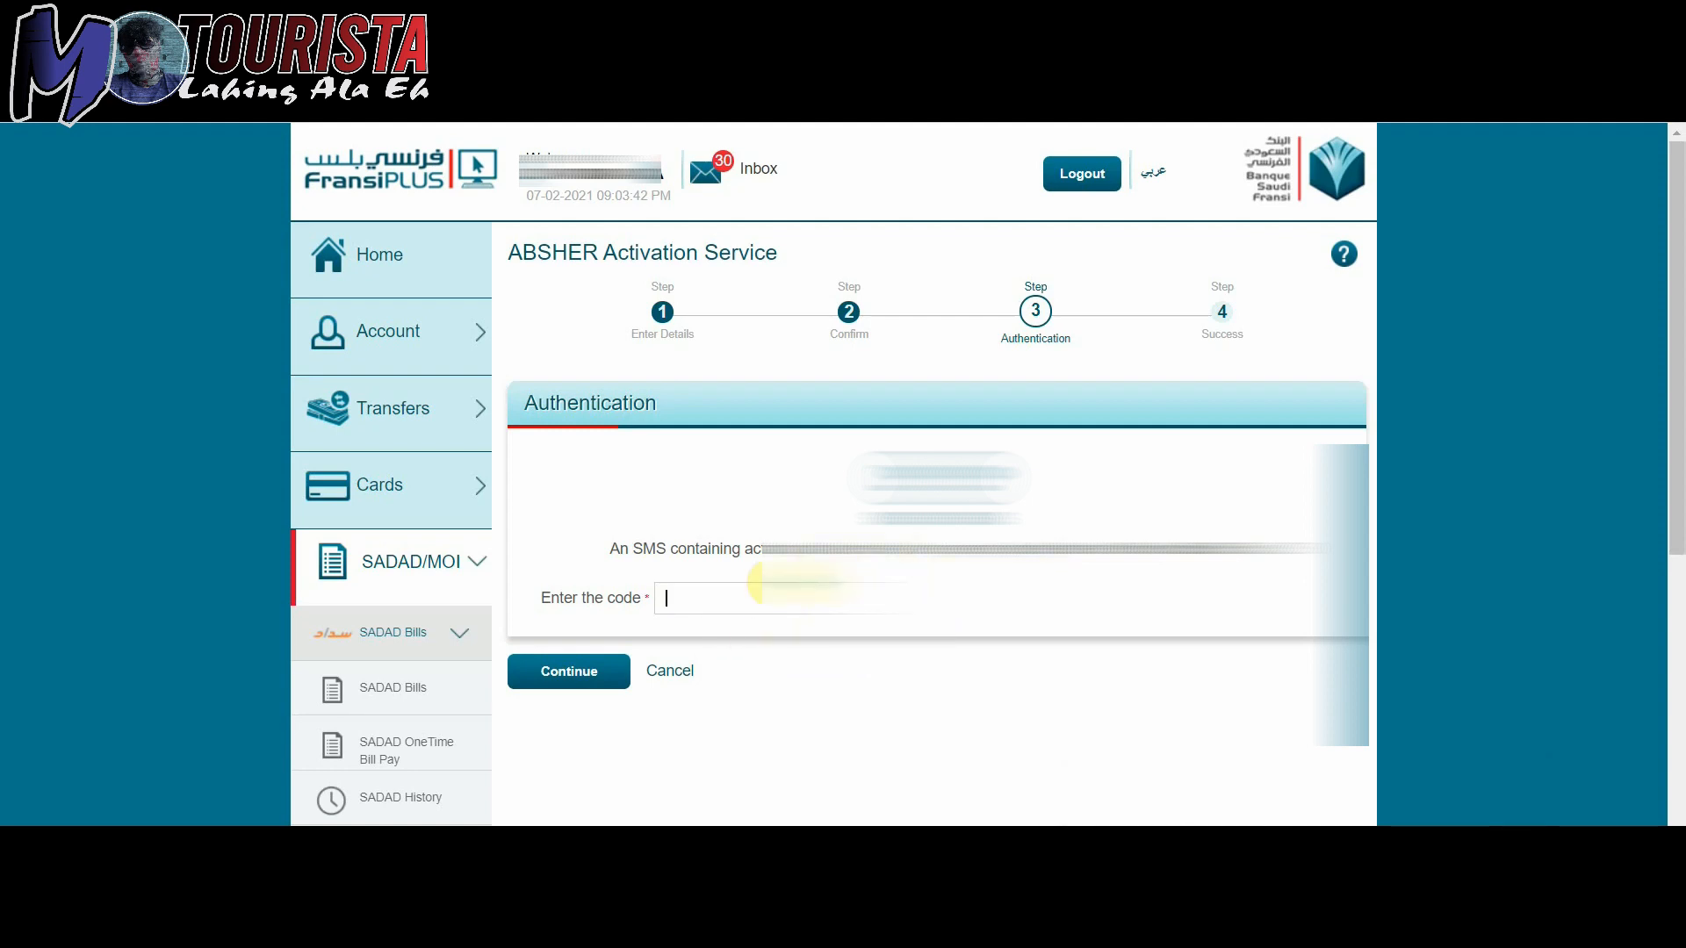
{"action": "mouse_move", "coordinate": [752, 533]}
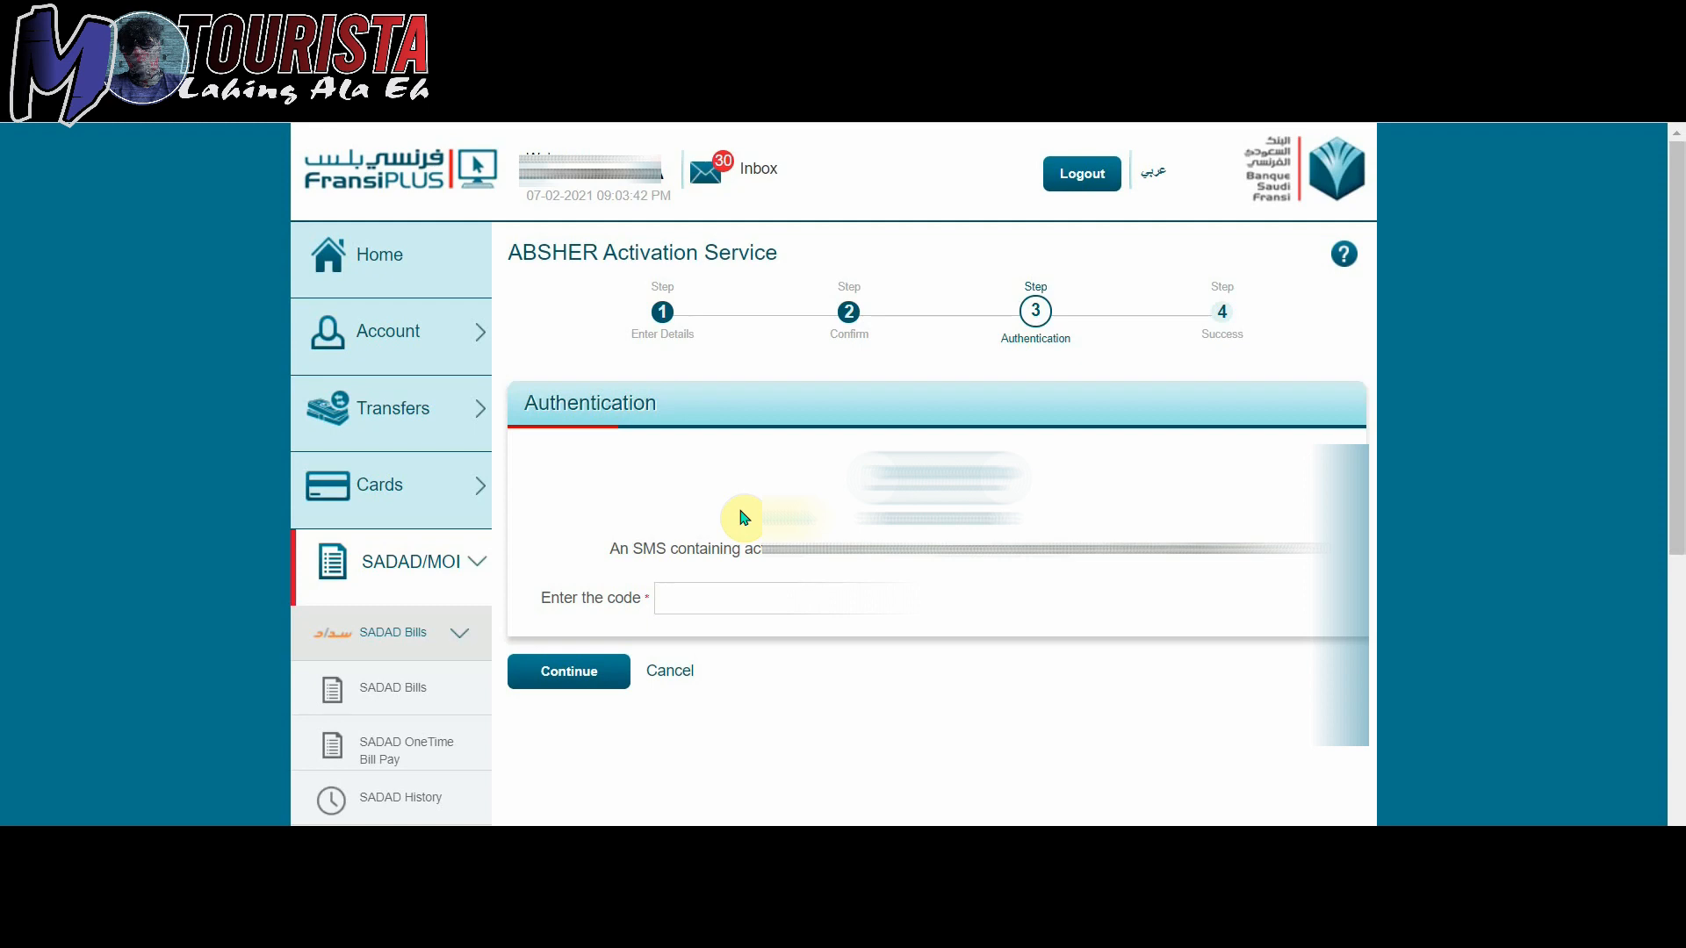
{"action": "left_click", "coordinate": [782, 598]}
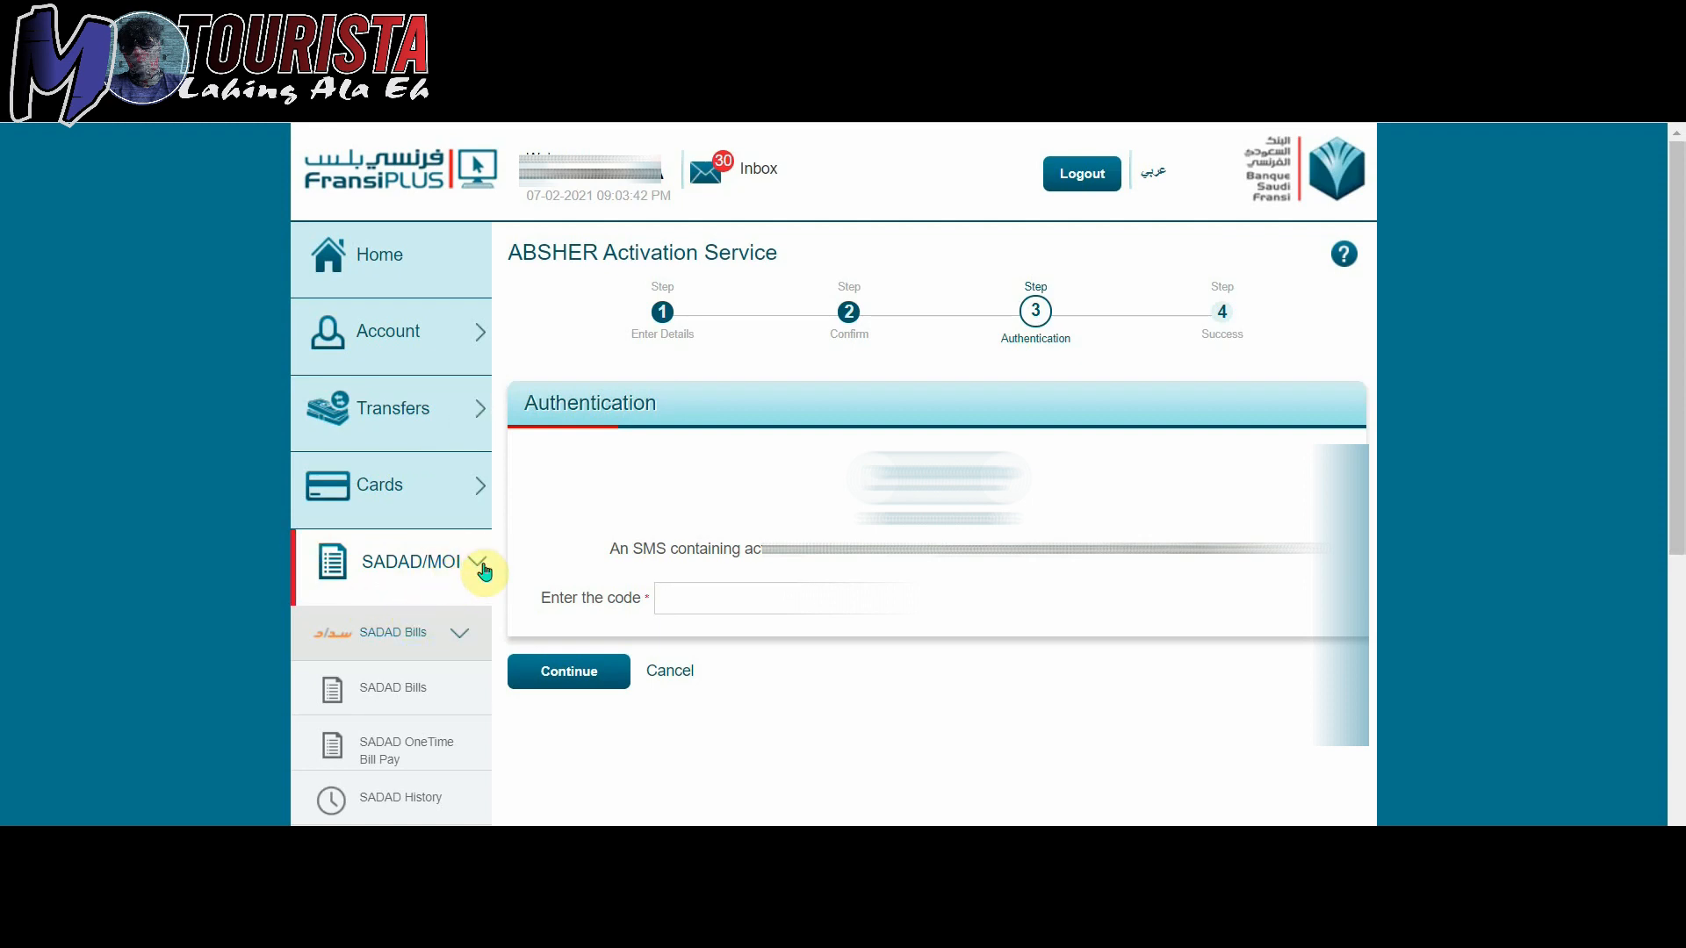
{"action": "left_click", "coordinate": [782, 598]}
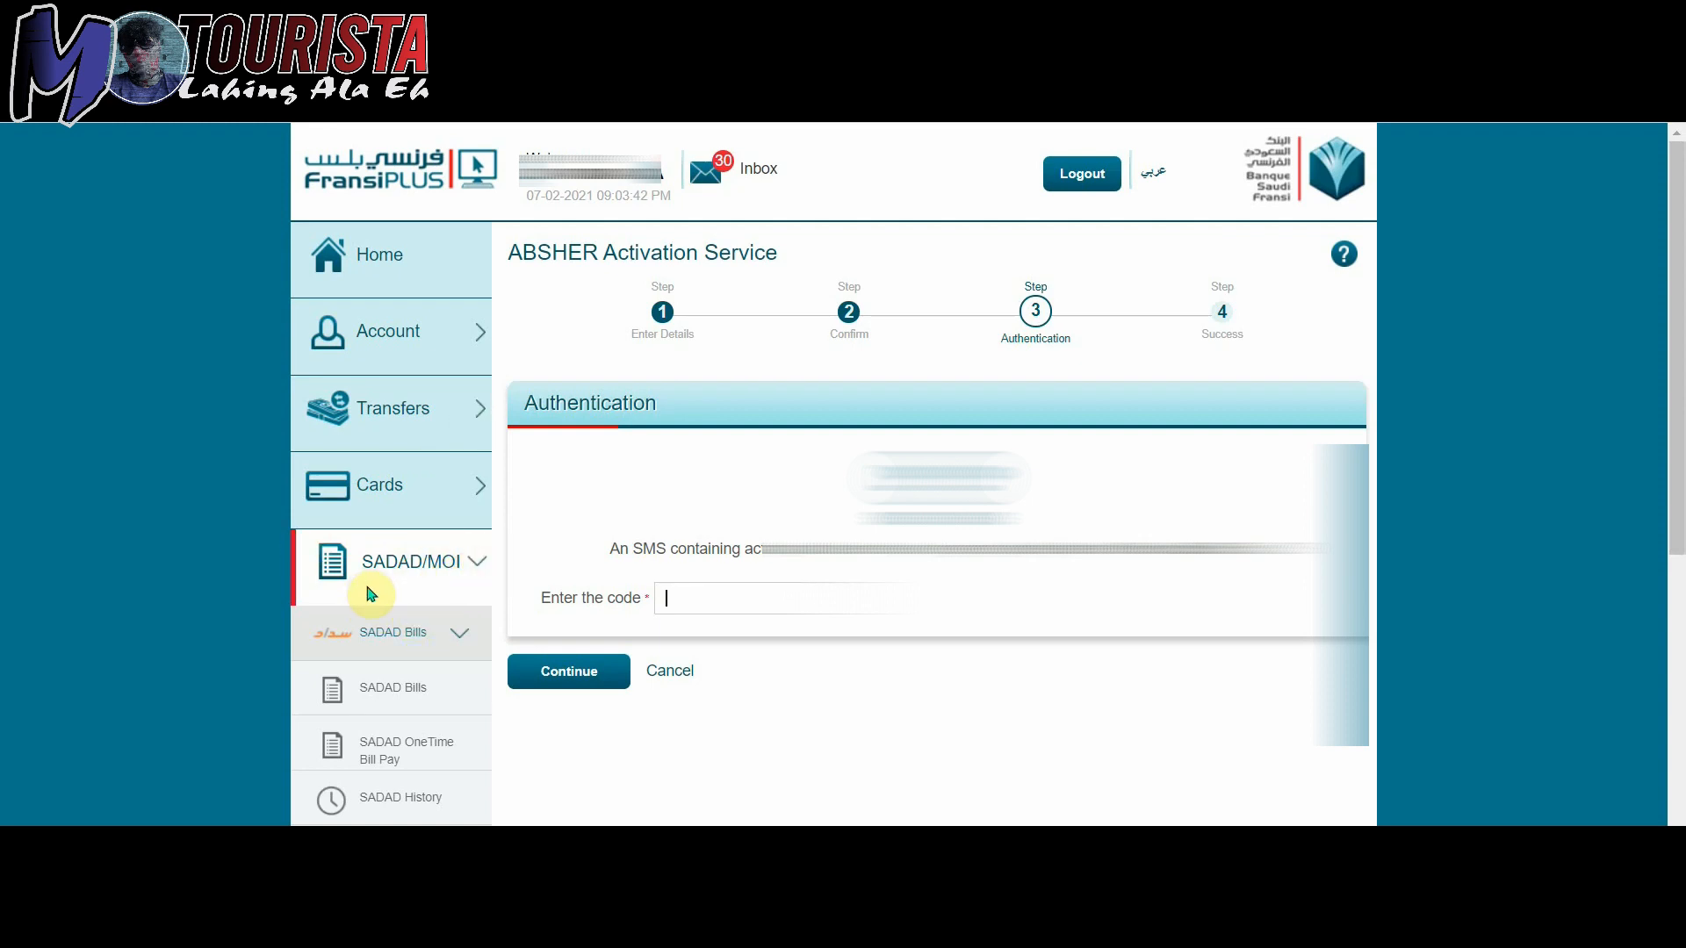
{"action": "mouse_move", "coordinate": [602, 526]}
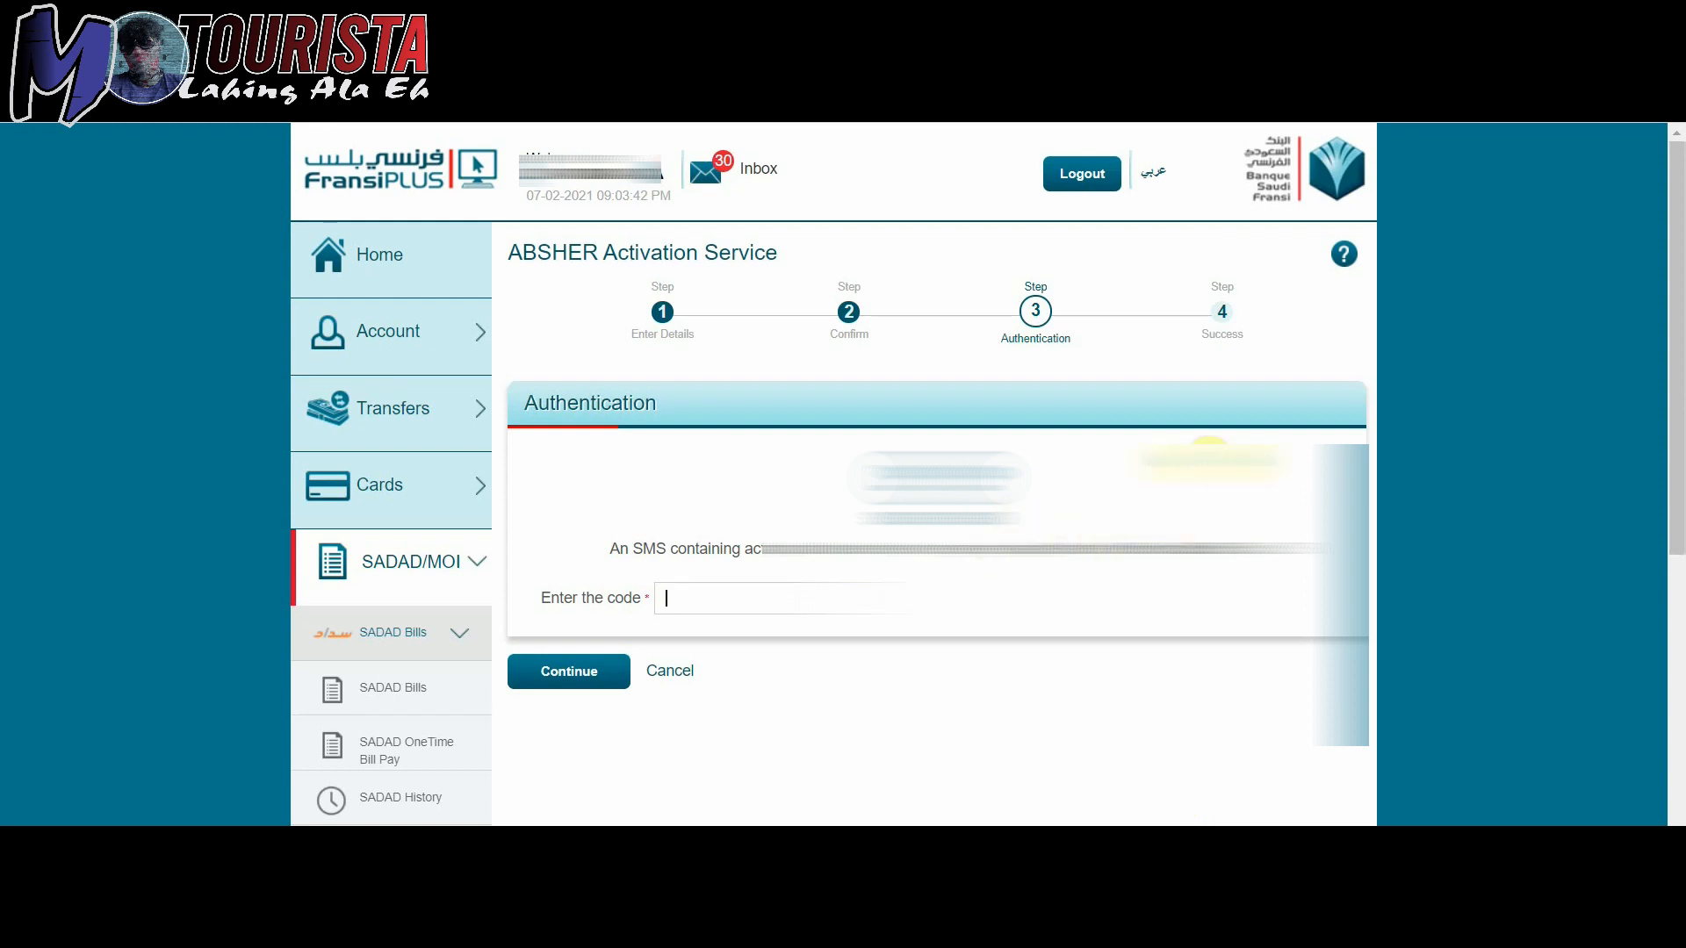
{"action": "mouse_move", "coordinate": [1221, 432]}
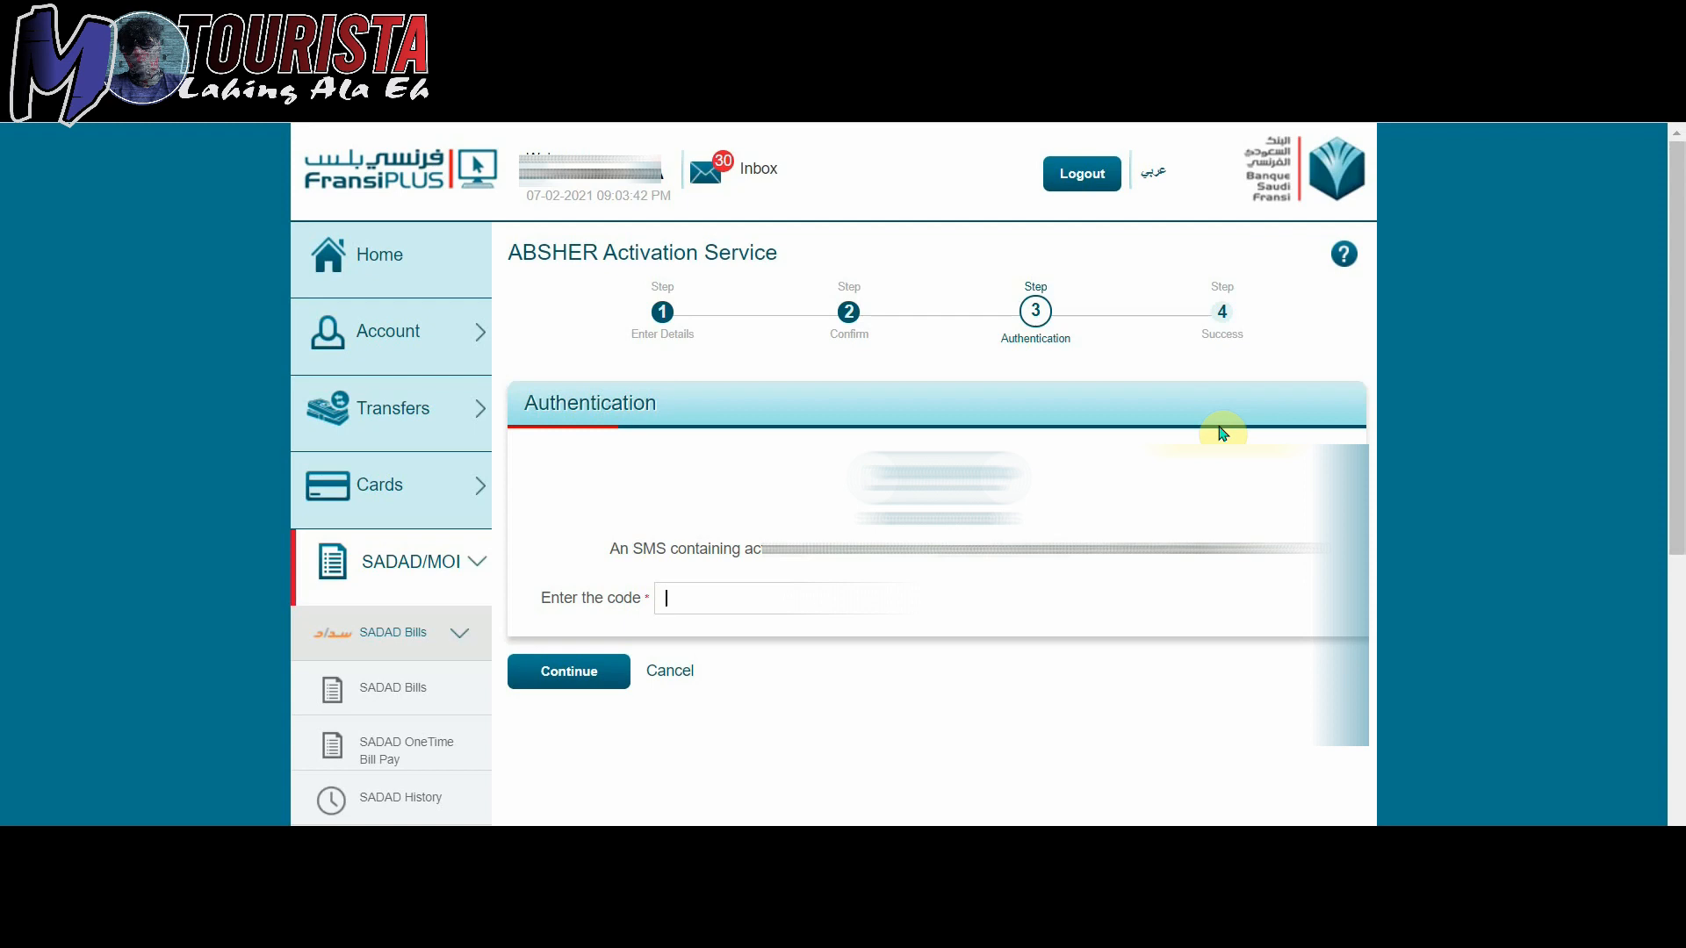
{"action": "mouse_move", "coordinate": [1239, 430]}
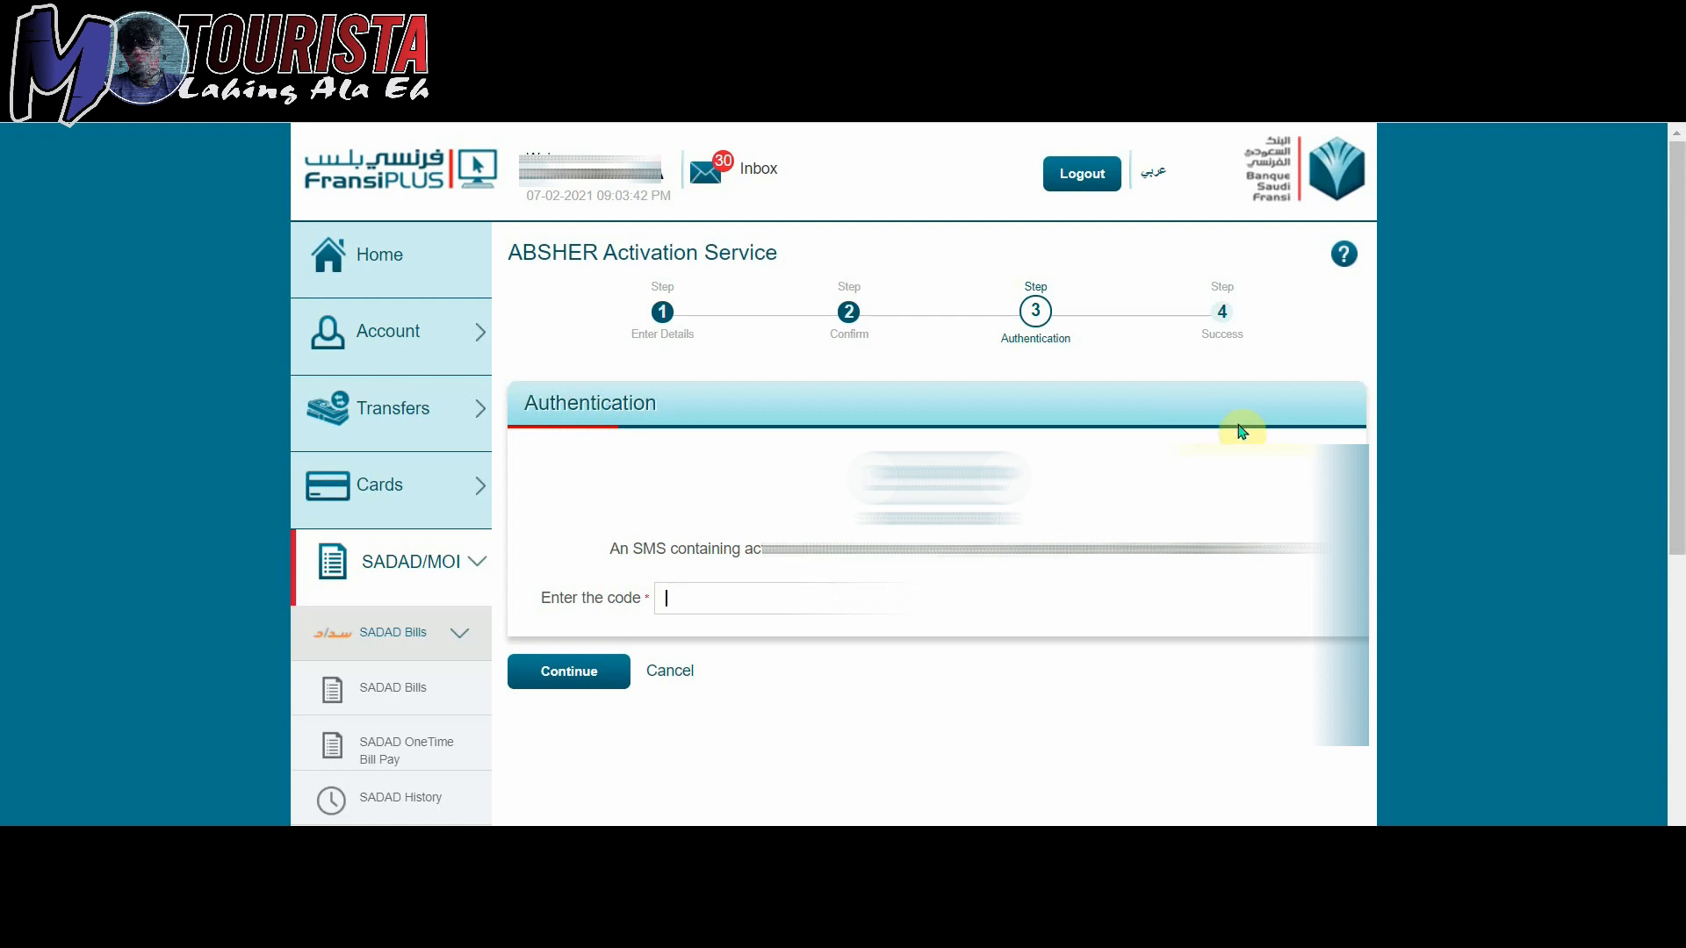
{"action": "mouse_move", "coordinate": [1332, 358]}
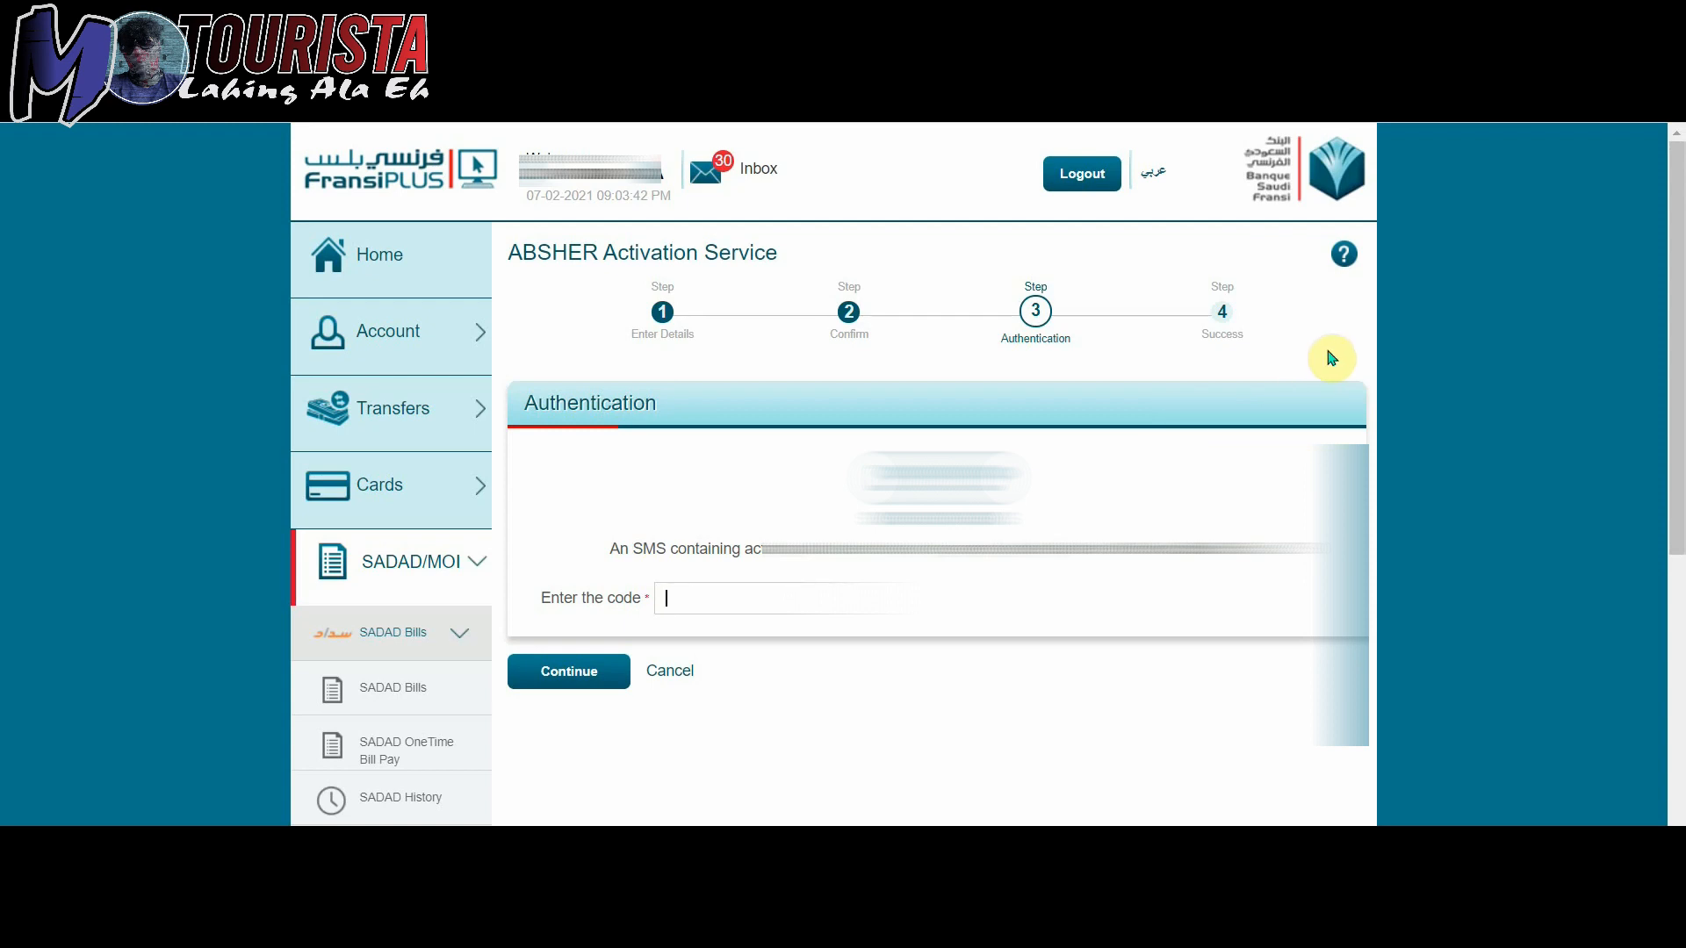
{"action": "mouse_move", "coordinate": [1301, 364]}
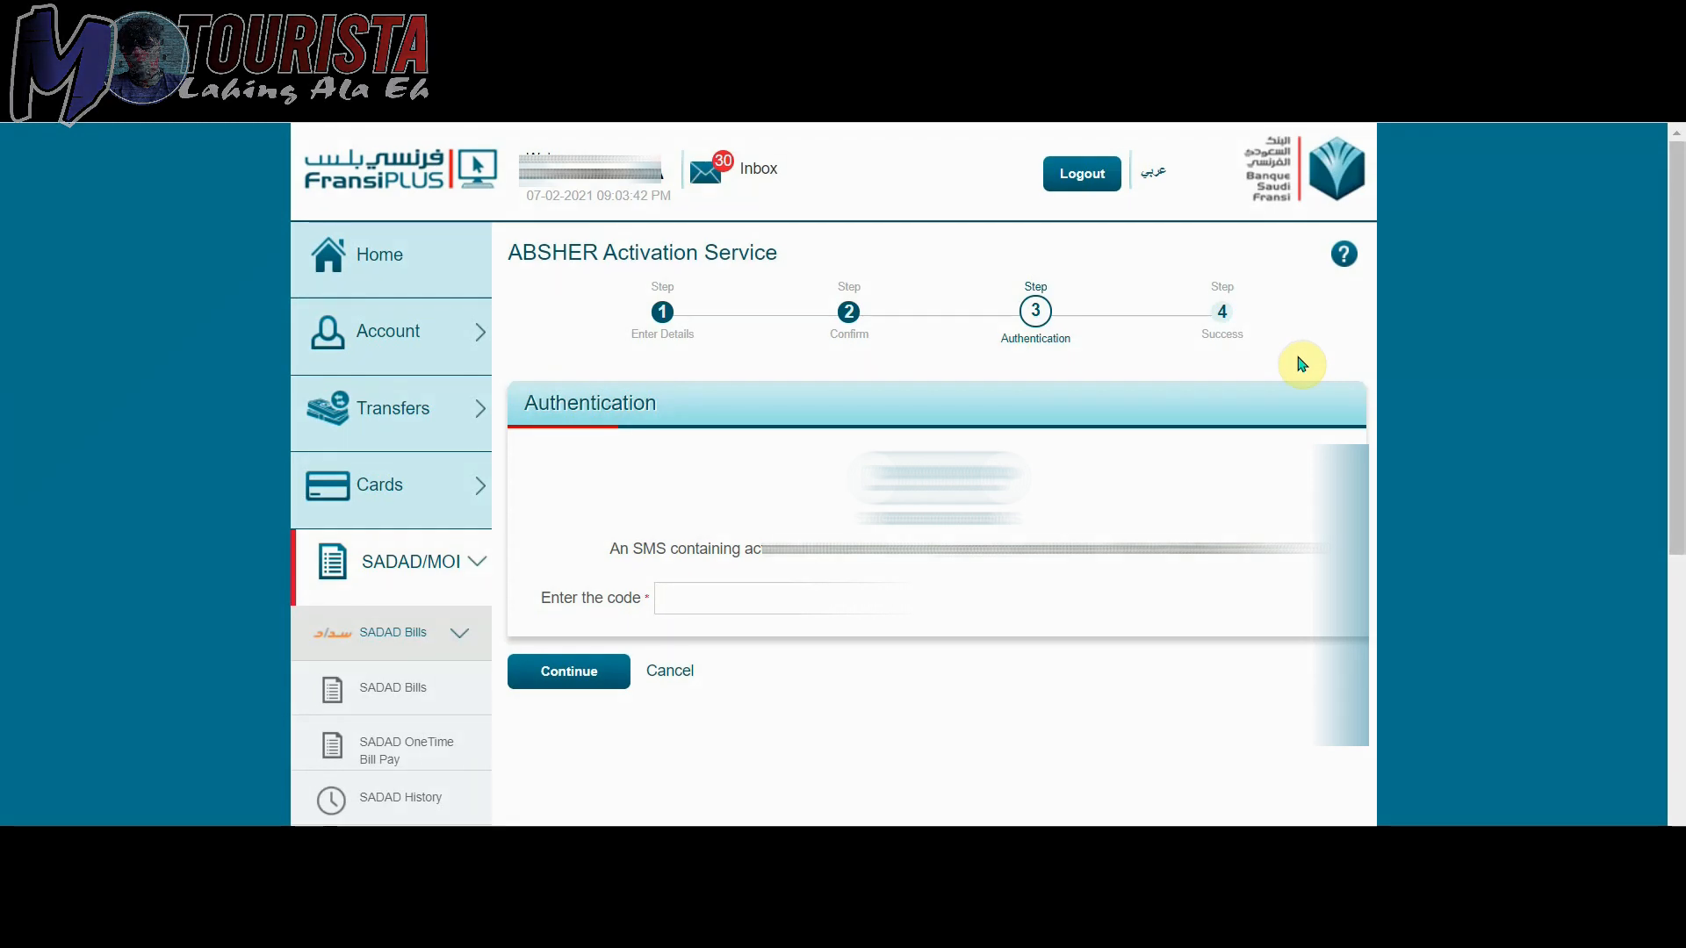
{"action": "mouse_move", "coordinate": [1313, 358]}
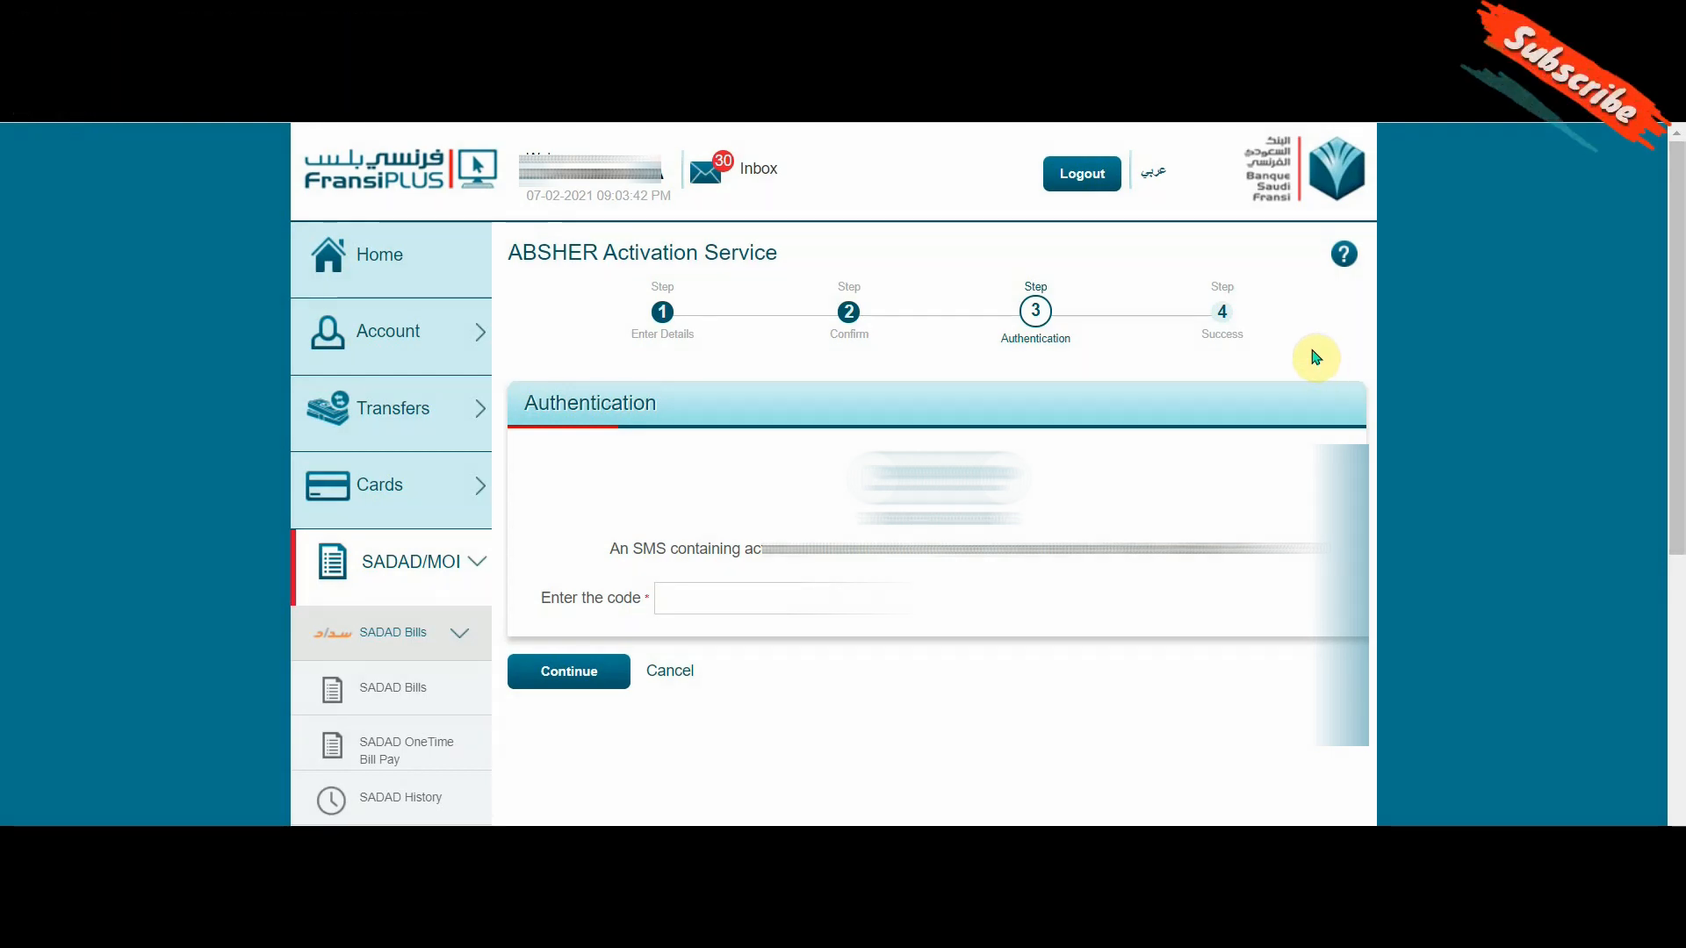
{"action": "left_click", "coordinate": [781, 598]}
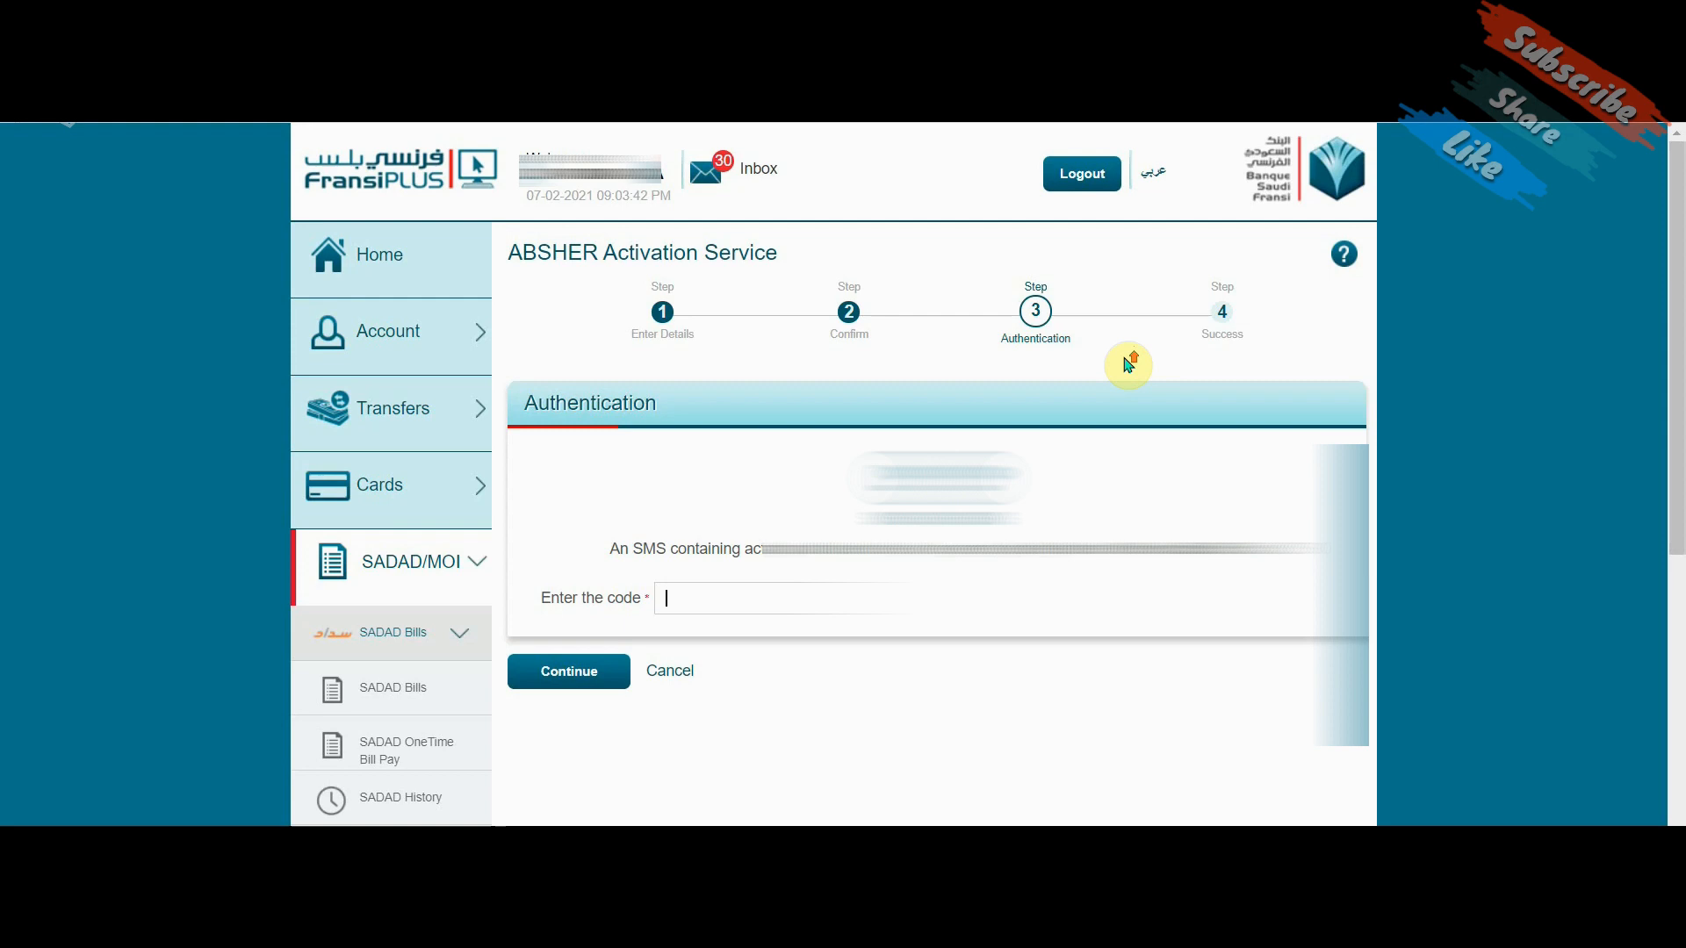
{"action": "mouse_move", "coordinate": [1258, 379]}
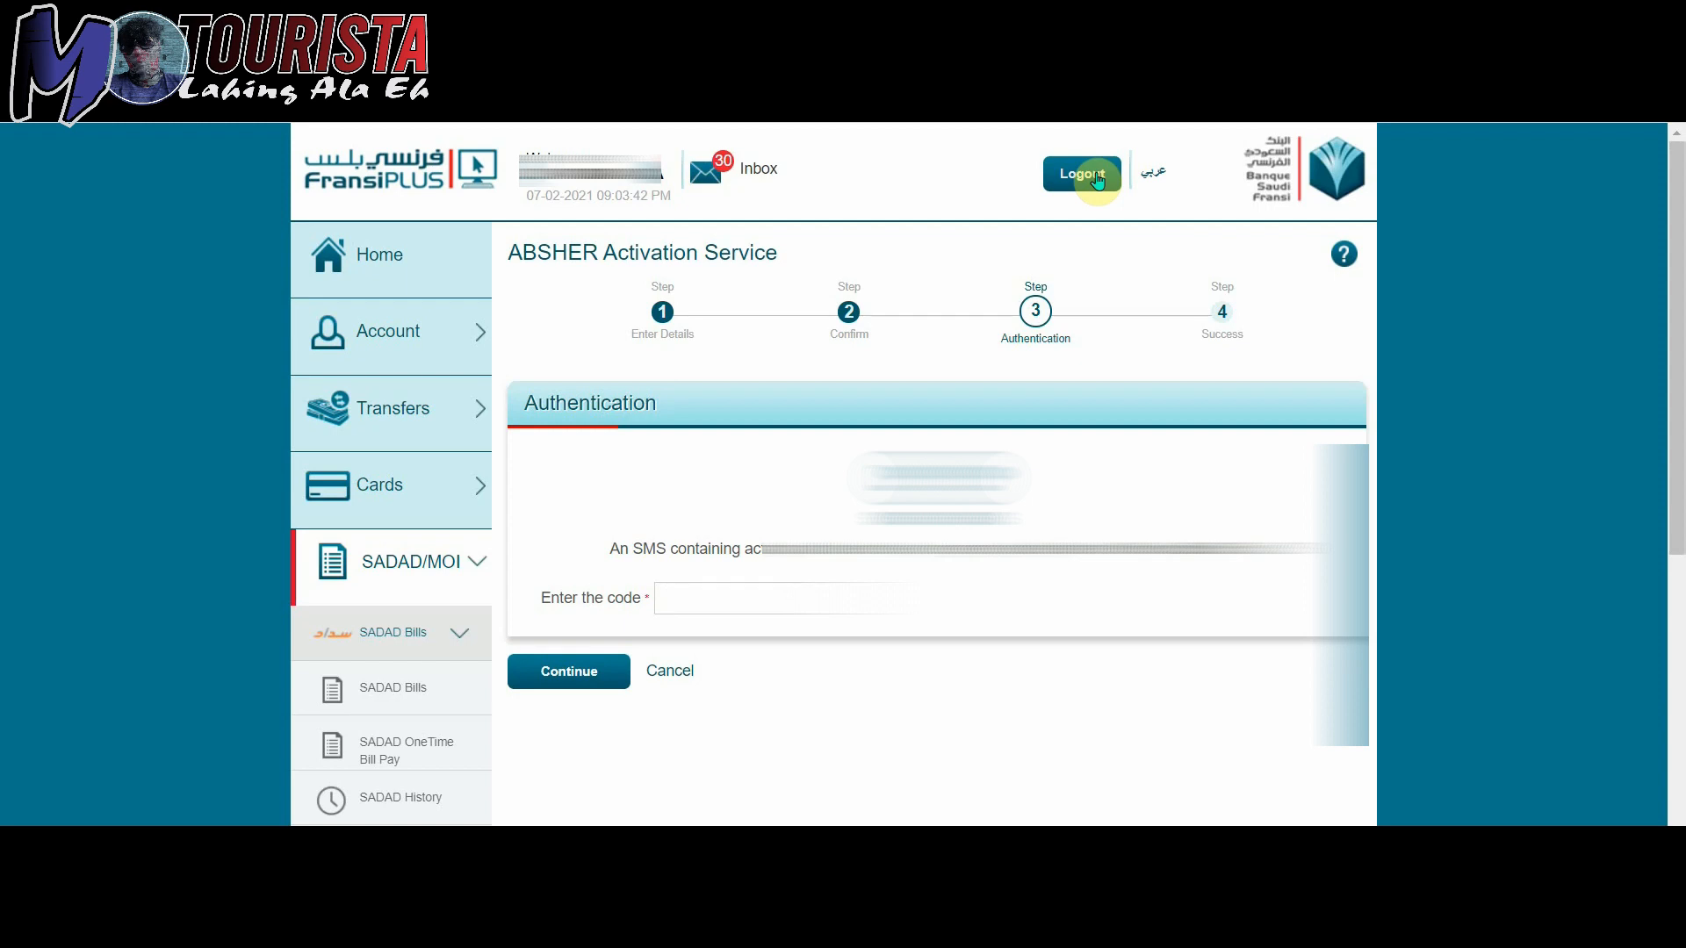
{"action": "left_click", "coordinate": [781, 597]}
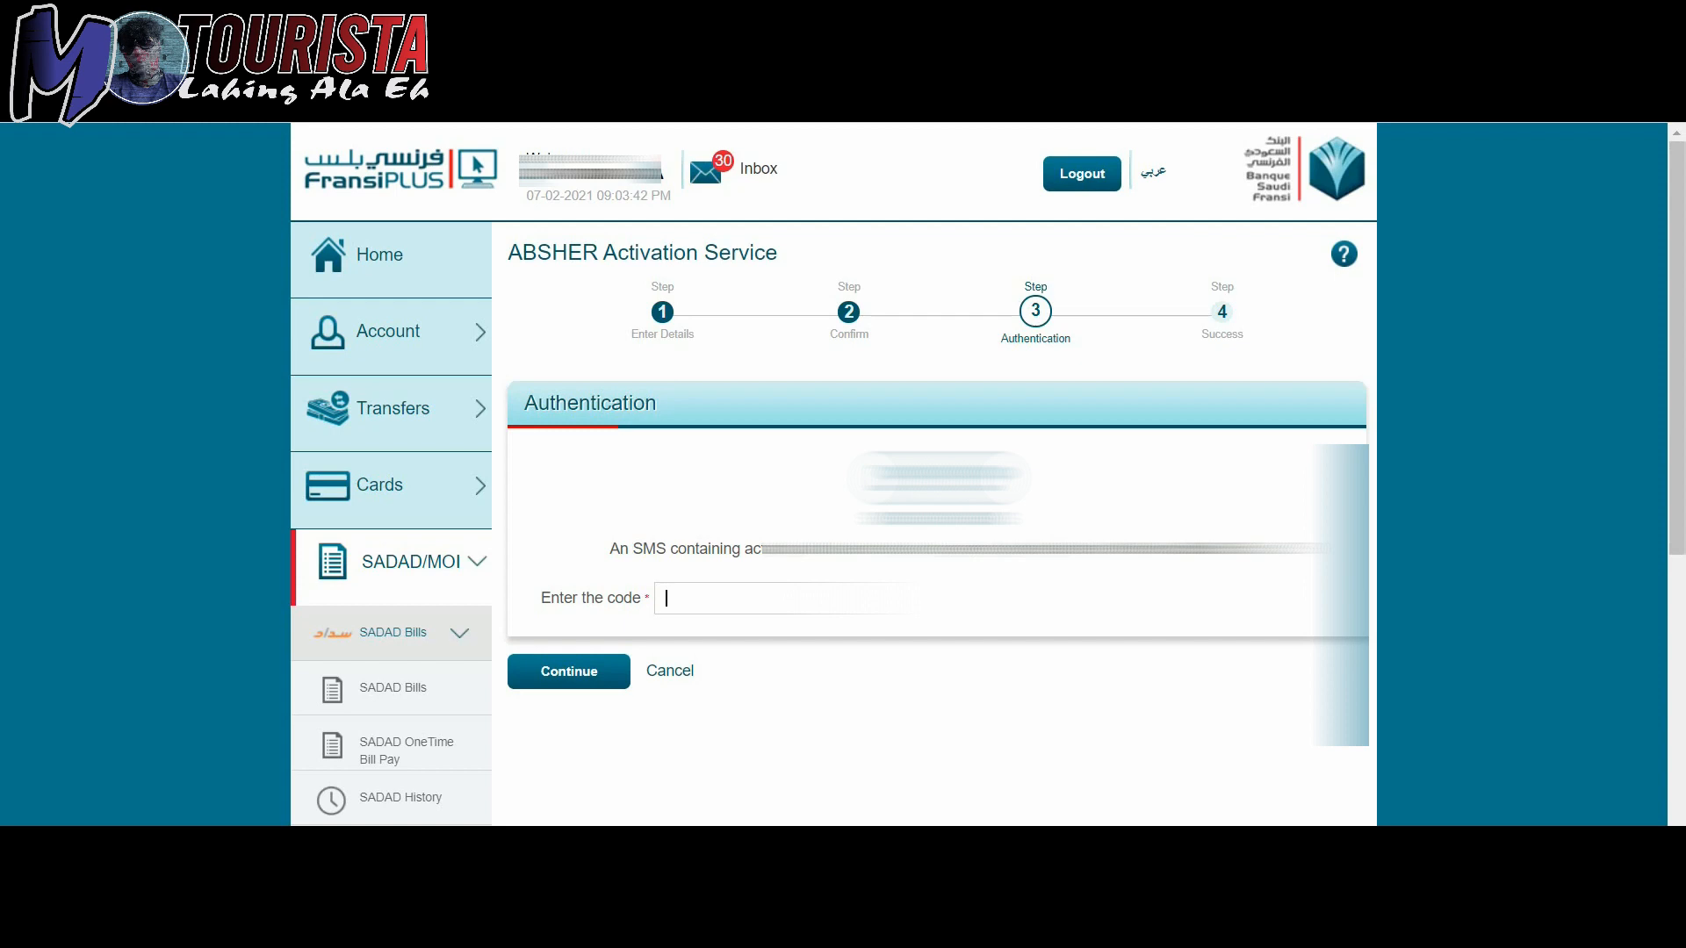
{"action": "mouse_move", "coordinate": [1174, 402]}
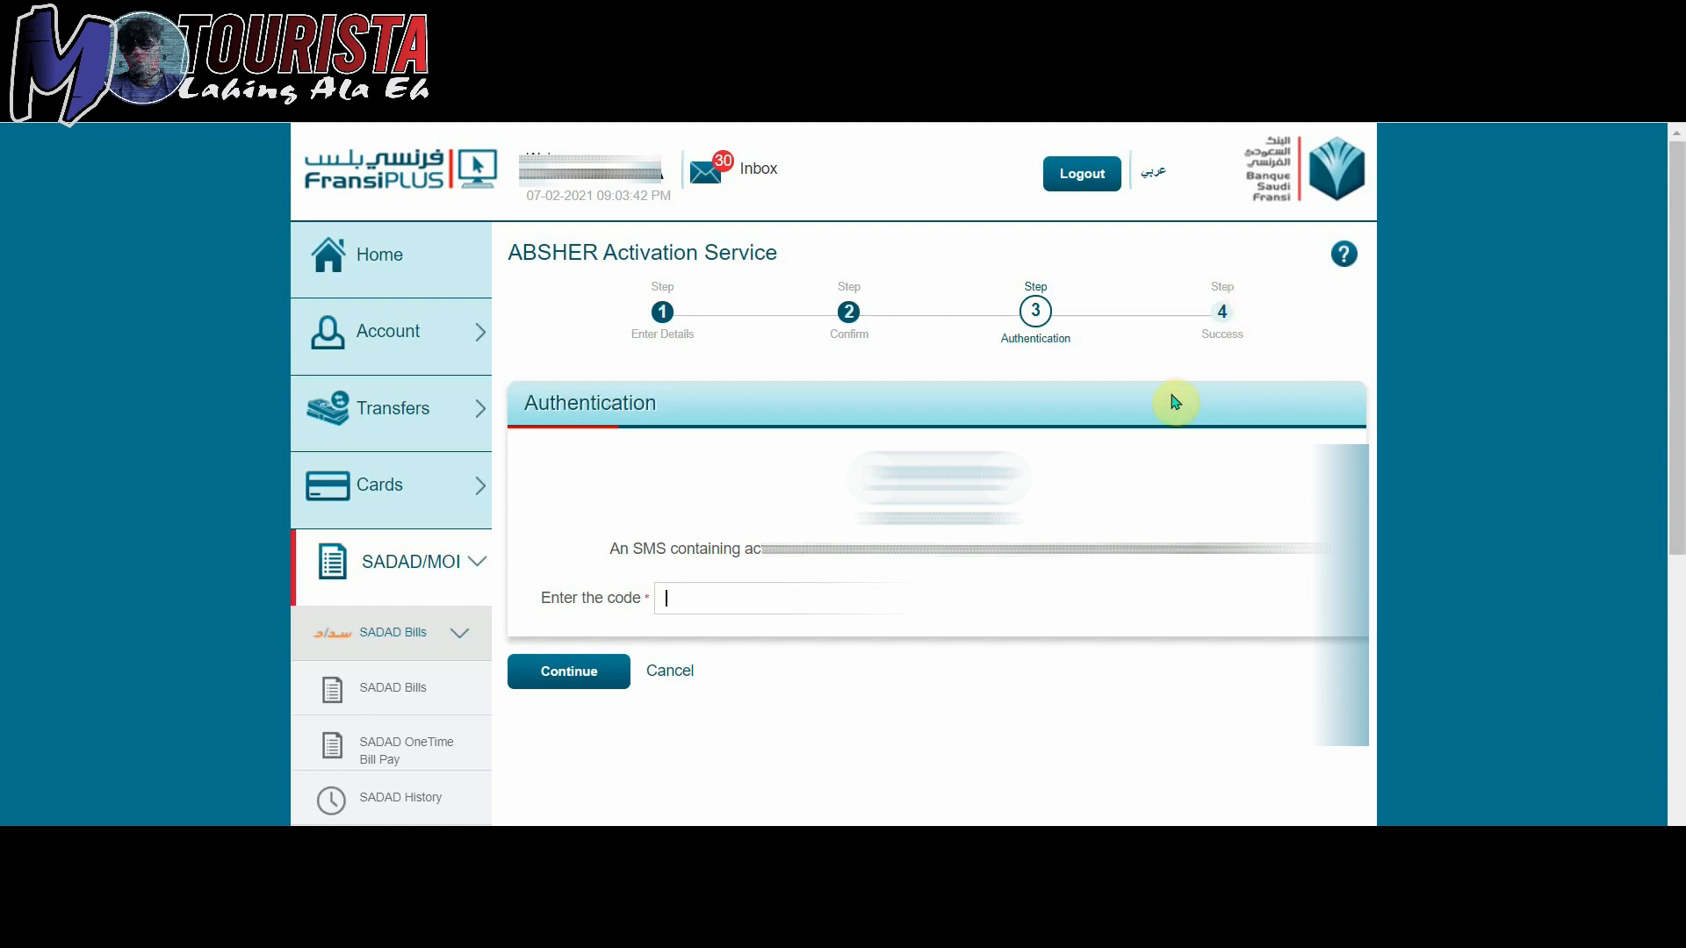
{"action": "mouse_move", "coordinate": [1125, 360]}
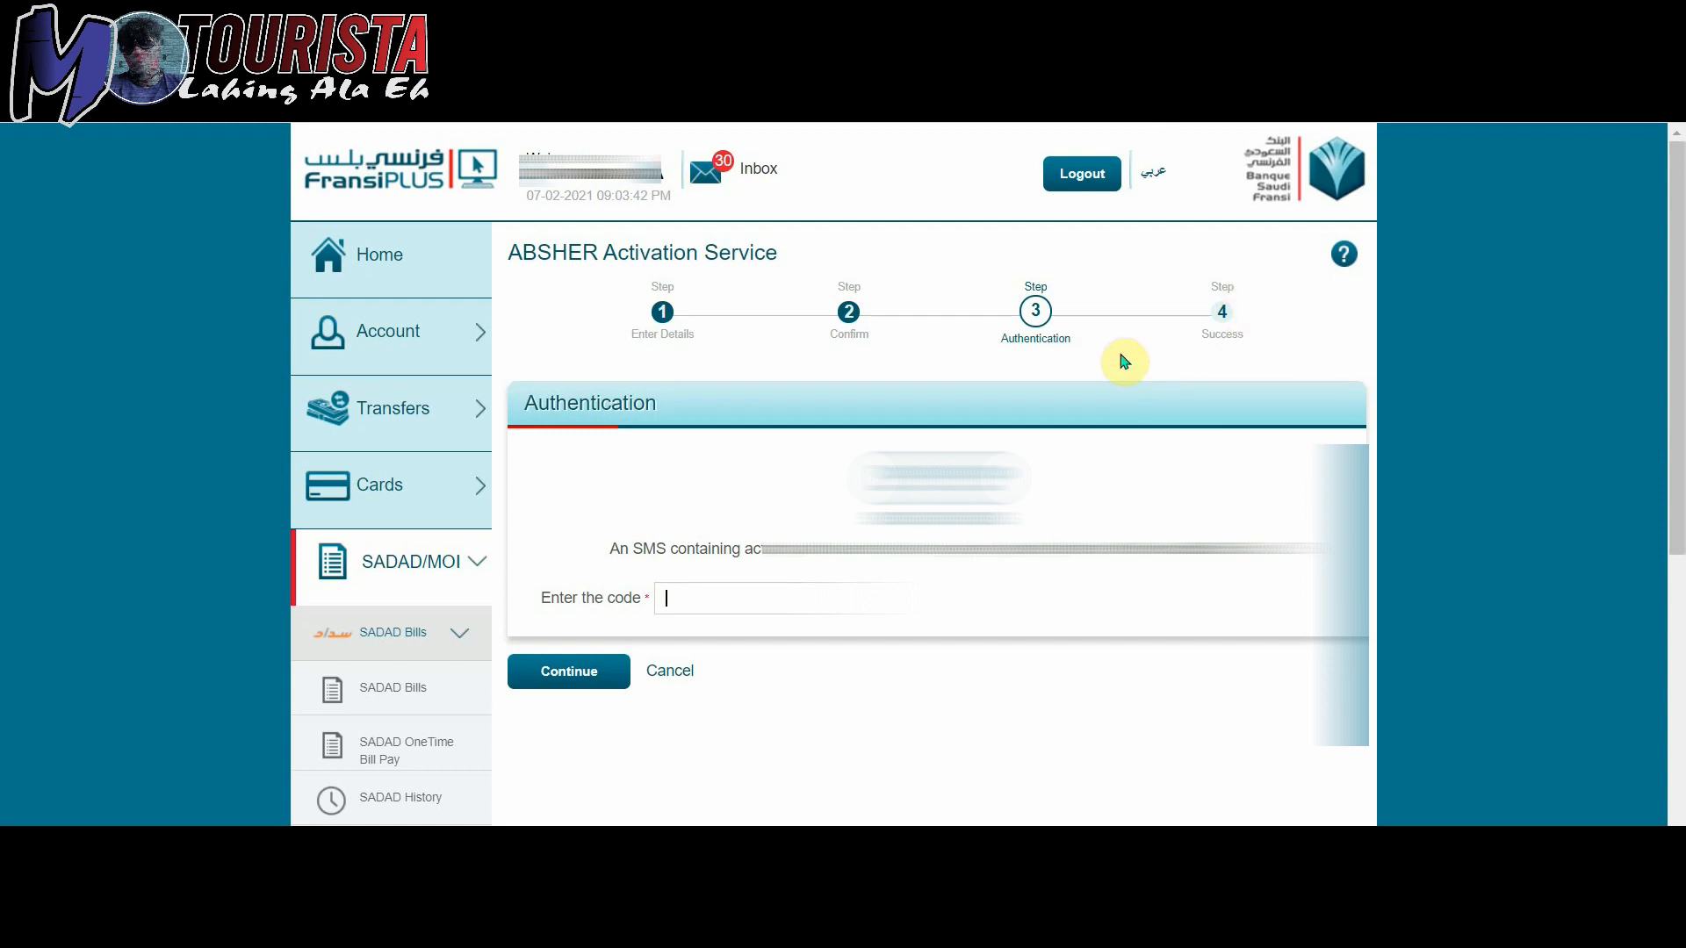